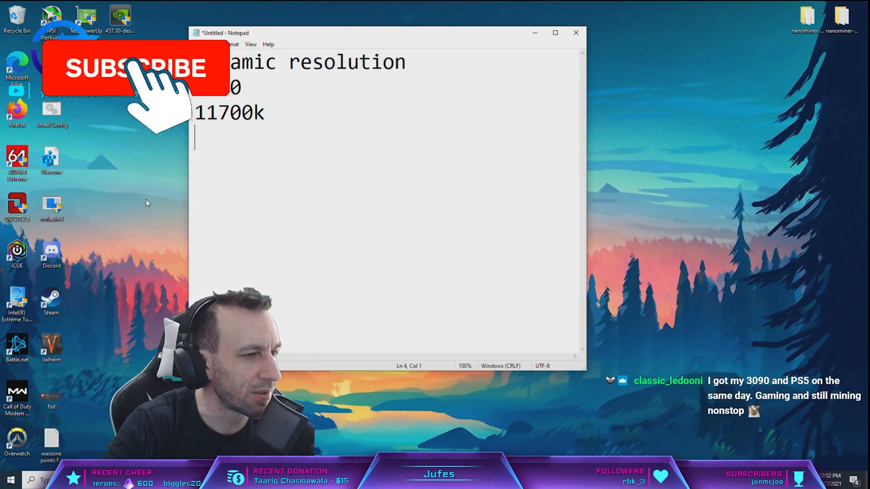
Extend the first line to read 'dynamic resolution/consult' above the 3060 and 11700k lines
click(136, 68)
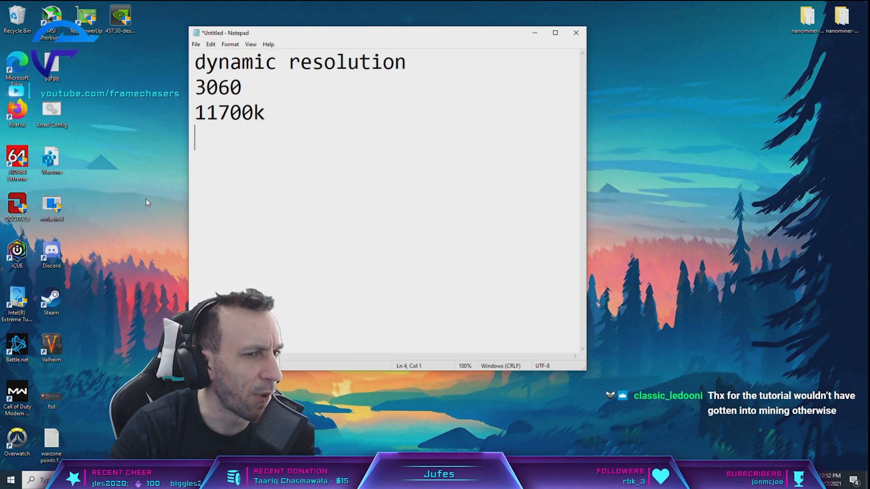
text(/)
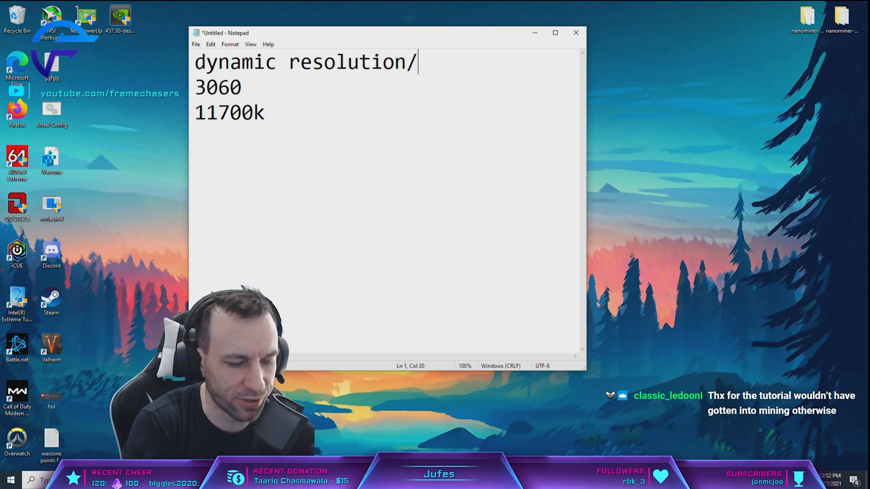
text(consult)
text(create our golden rule list)
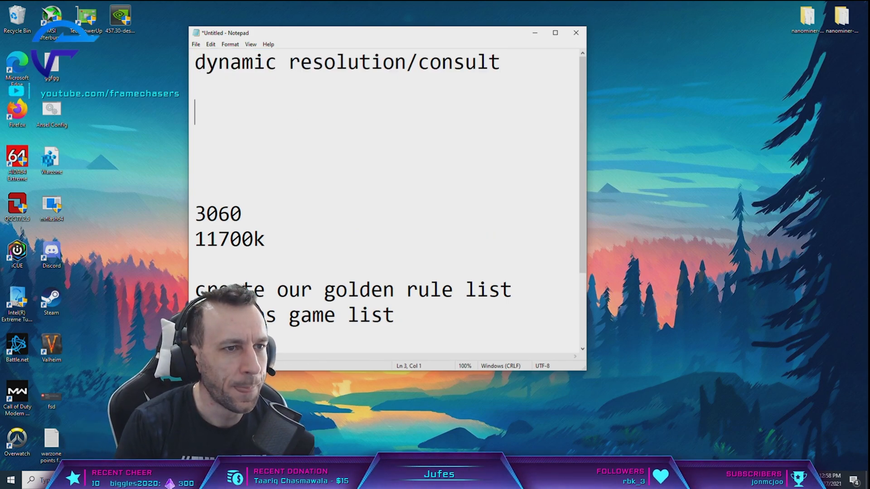
Write '1440p/270hz' on line 2, followed by the extra figures 240 and 270
text(1440)
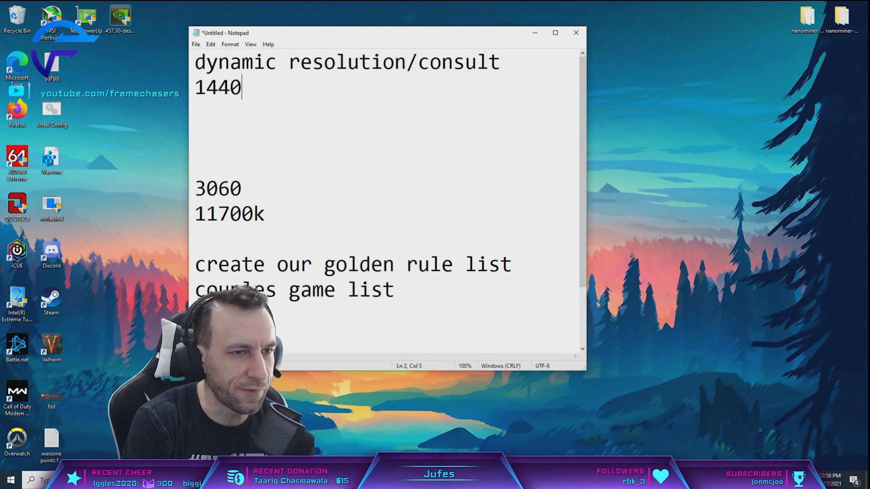
text(p/270hz)
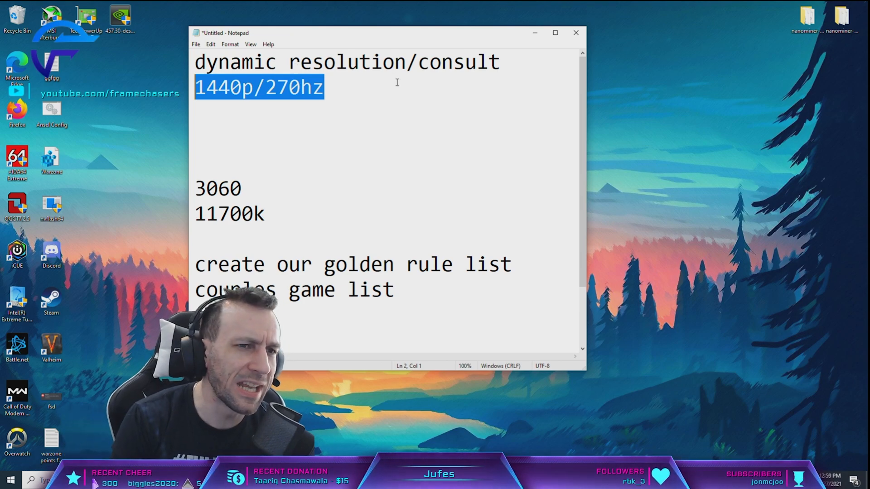
text(240)
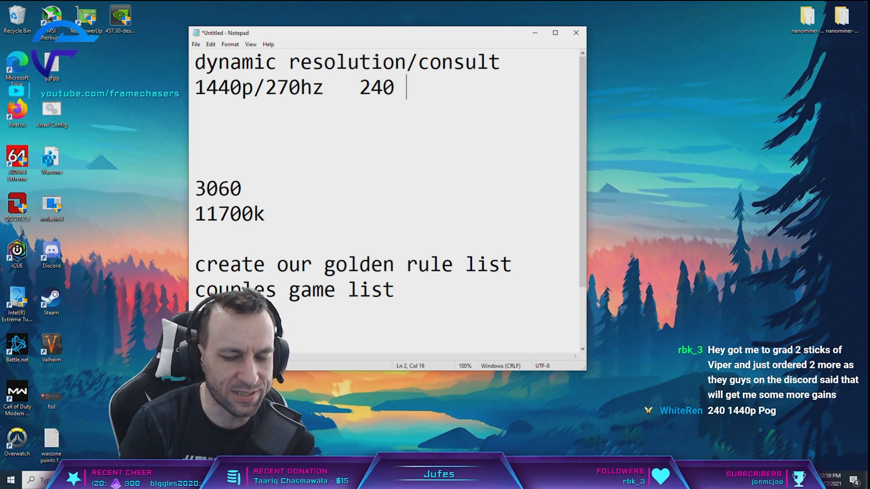
text(270)
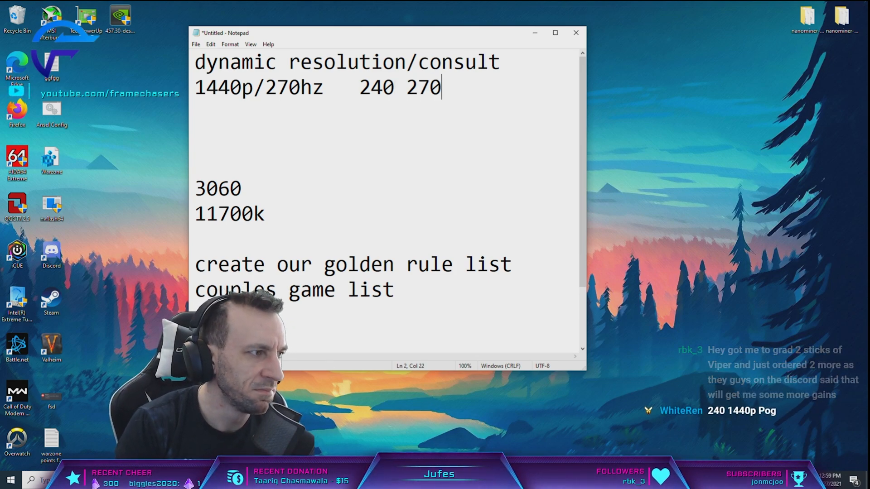
Remove the trailing 240 and 270 figures, leaving just '1440p/270hz'
double_click(423, 87)
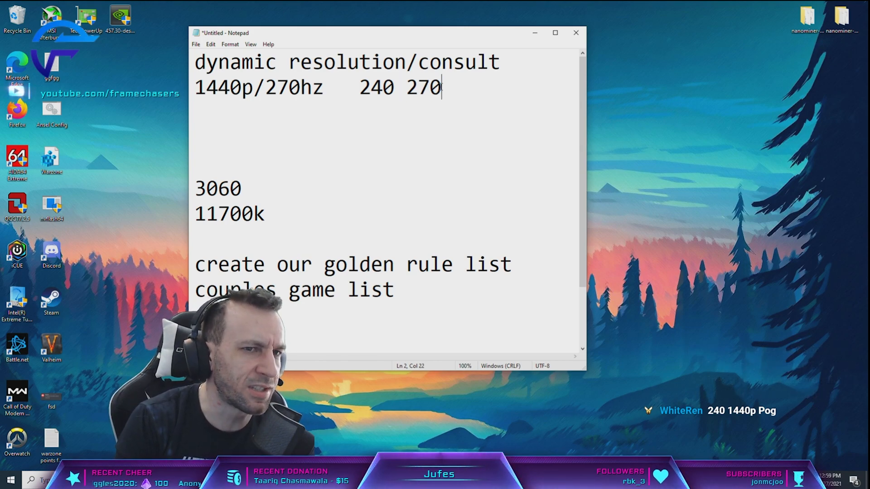
double_click(425, 87)
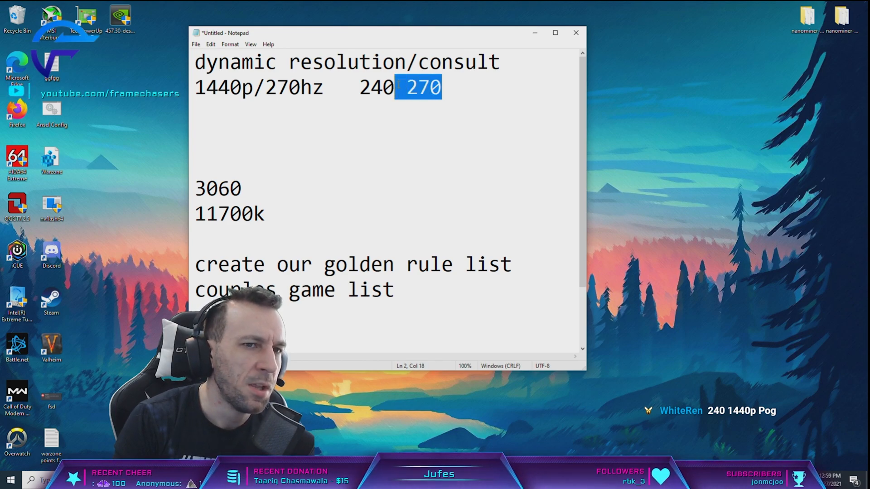
key(Delete)
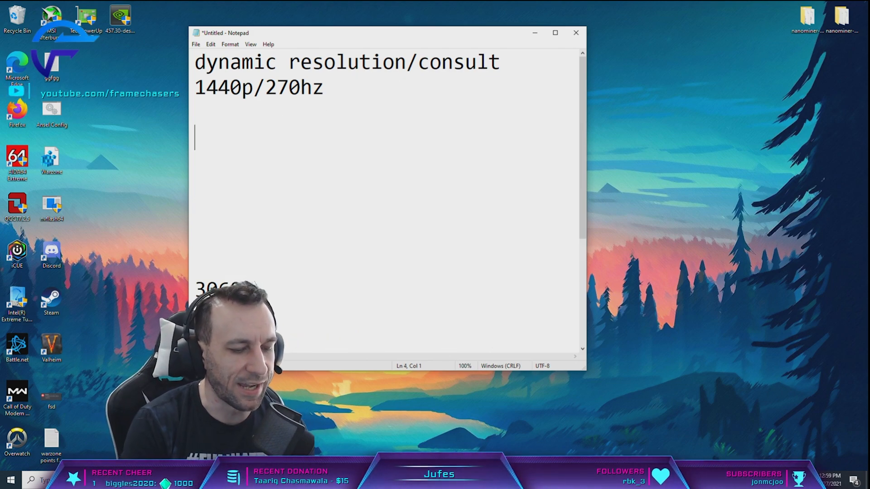
Add 'Resolution slider', '=', 'DLSS' on separate lines with blank lines below
text(resoution slider)
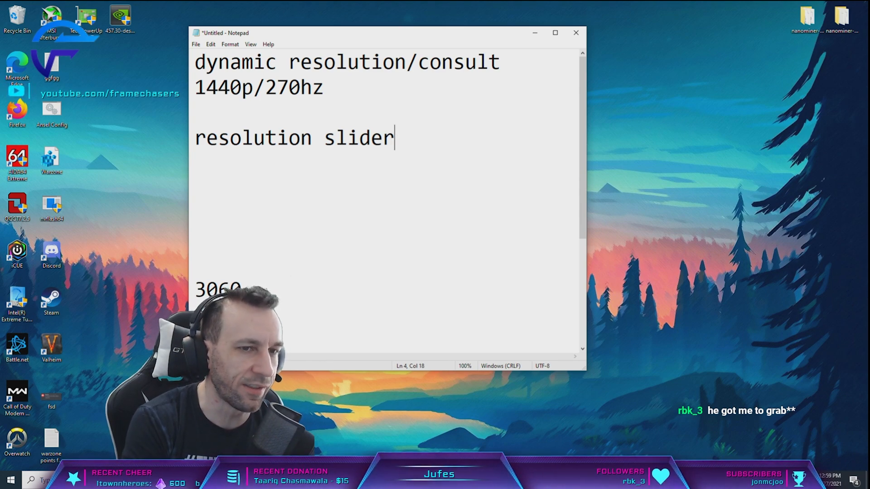
text(=)
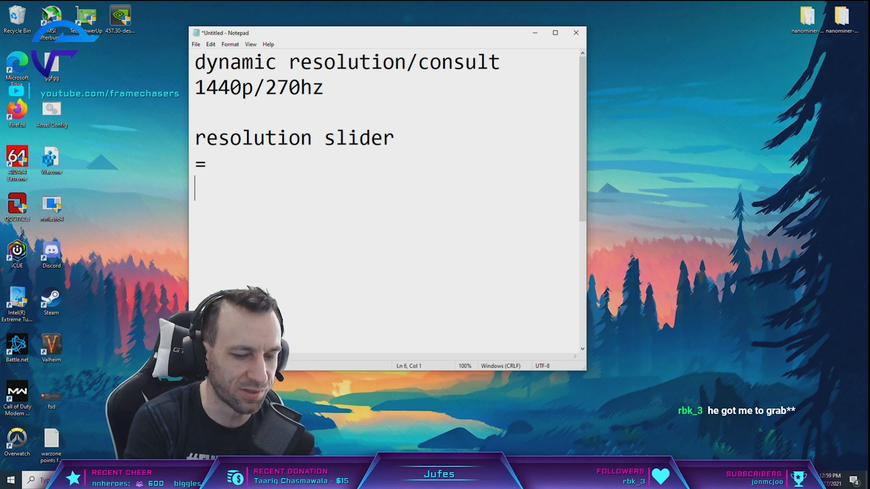
text(DLSS)
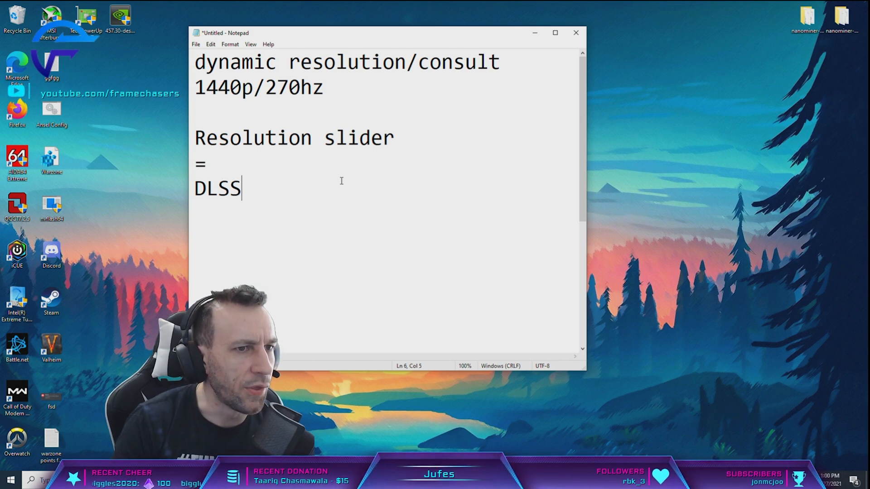
key(Enter)
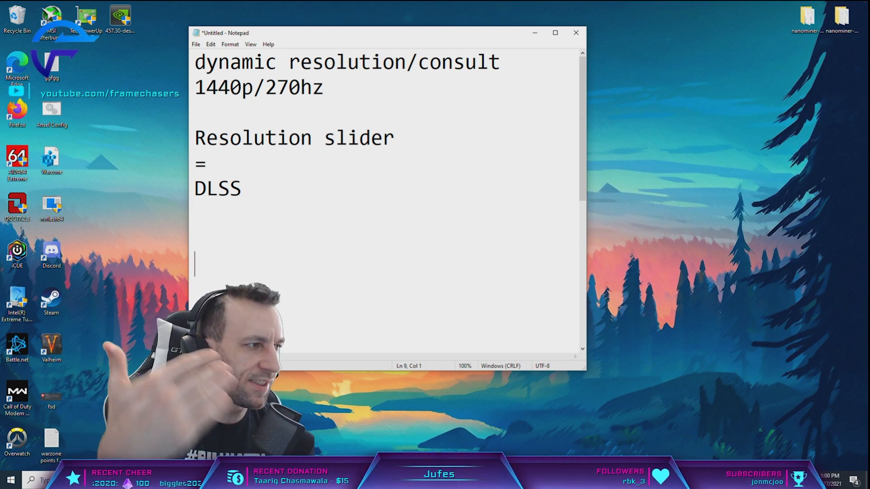
Add 'reduce your native resolution' further down, correcting the misspelled ending
text(reduce your native r)
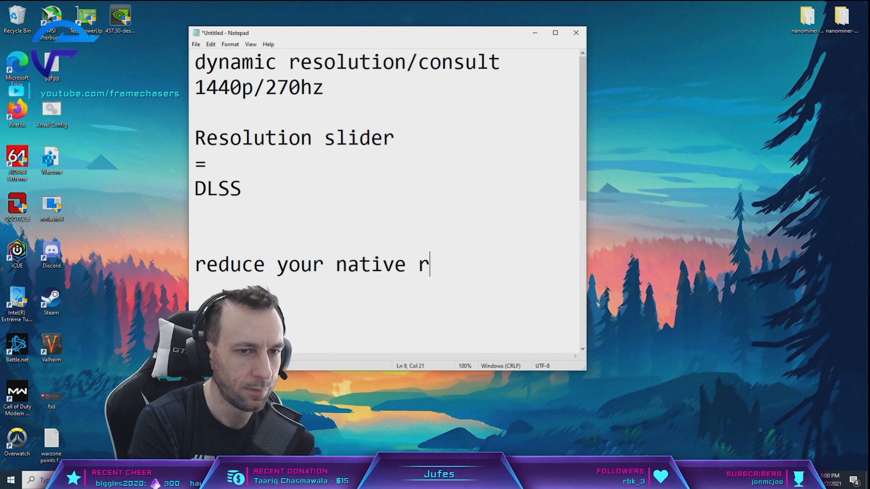
text(esuliton)
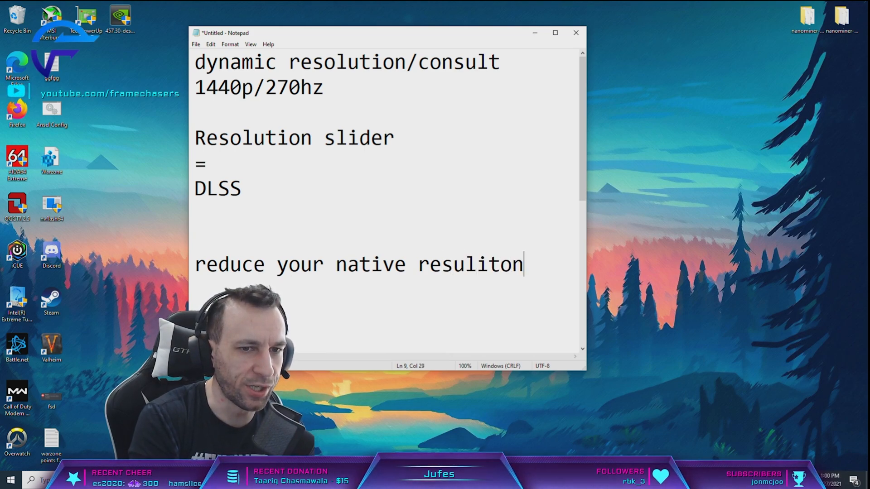
key(Backspace)
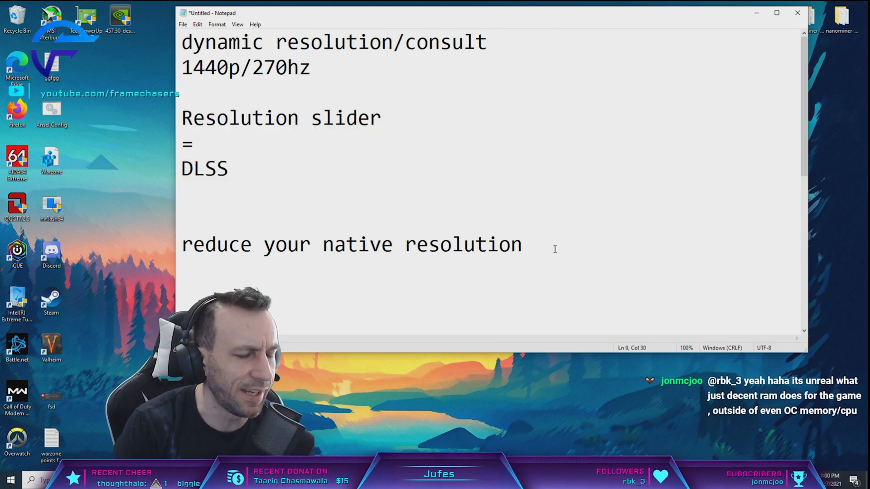
Add the lines '2080ti and up' and 'cpu bound' beneath reduce your native resolution
text(2080ti and up)
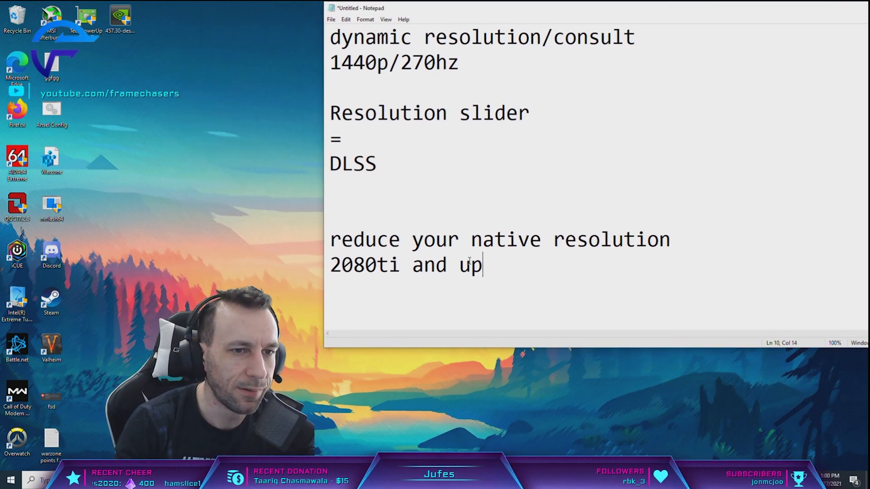
text(cpu bound)
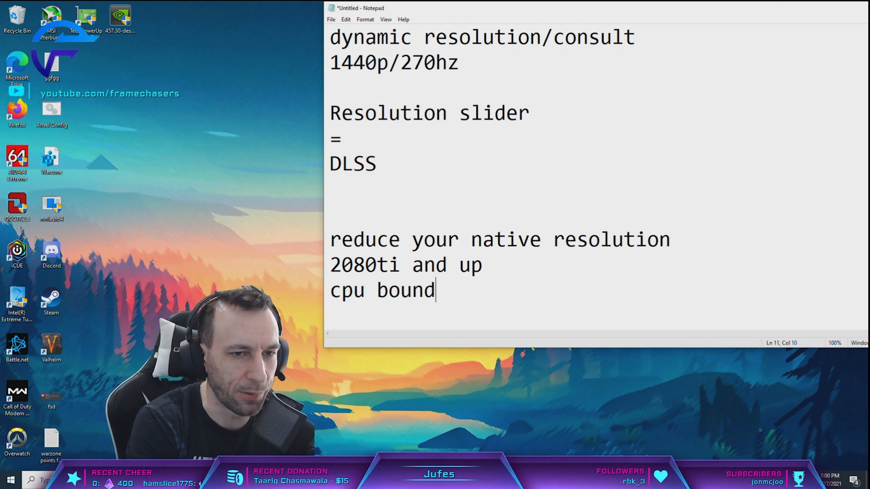
Highlight the 'cpu bound' line to point it out, then clear the selection
double_click(382, 290)
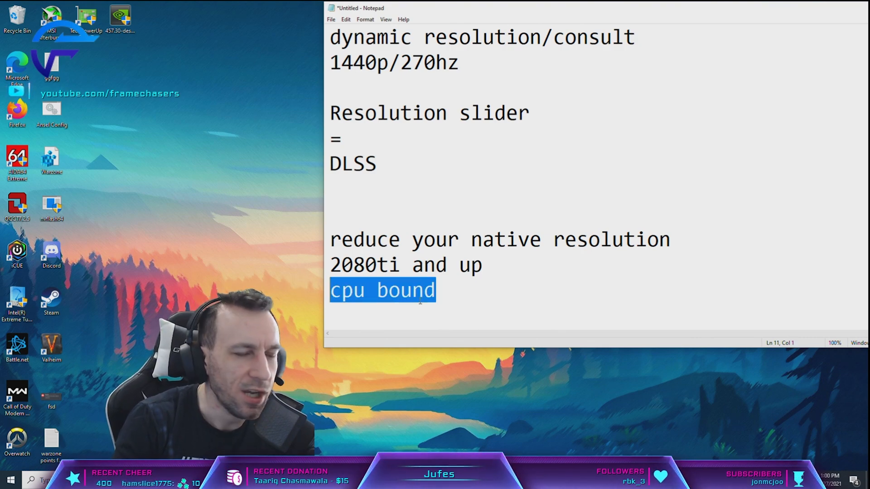
click(453, 291)
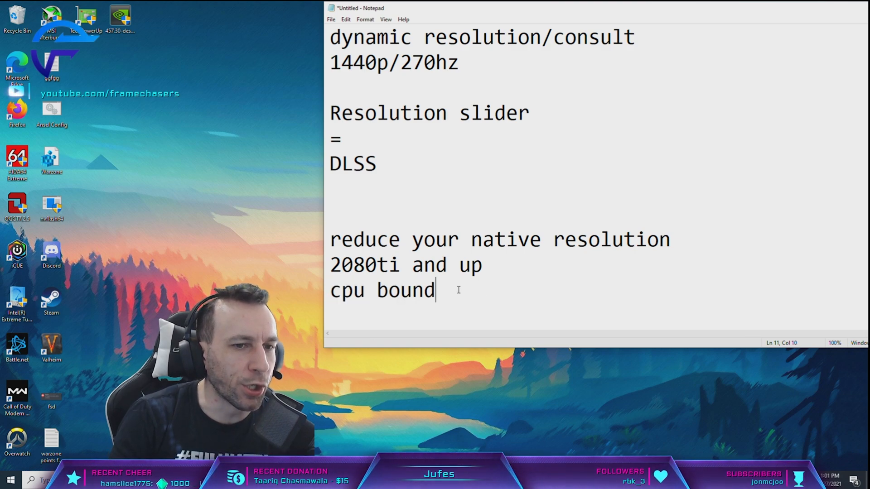
double_click(381, 291)
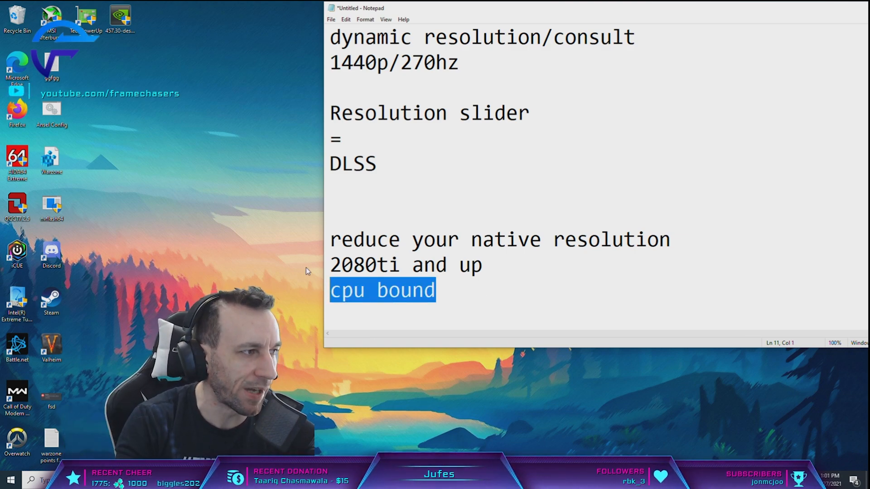
mouse_move(515, 99)
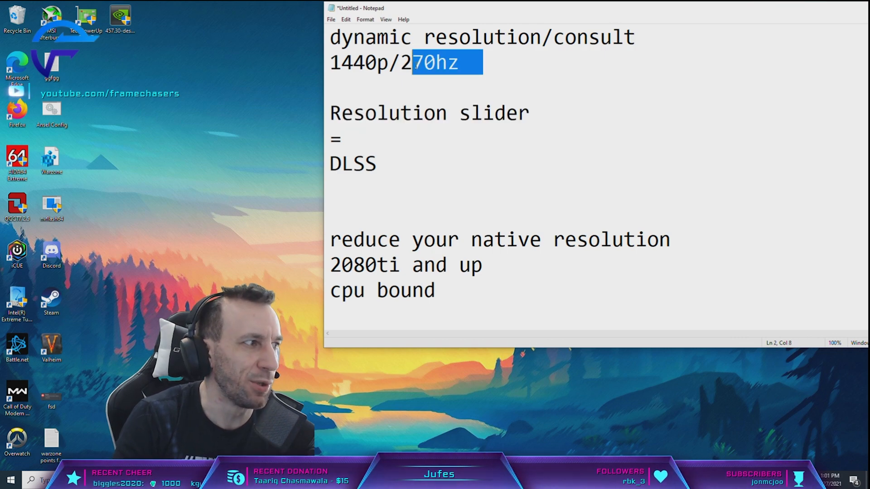
click(464, 289)
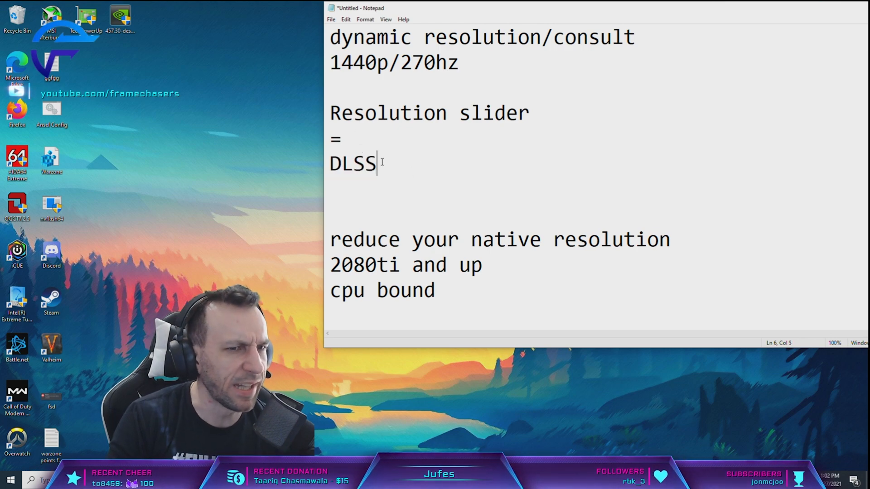
Delete the three lines from 'reduce your native resolution' through 'cpu bound'
drag(330, 239, 435, 304)
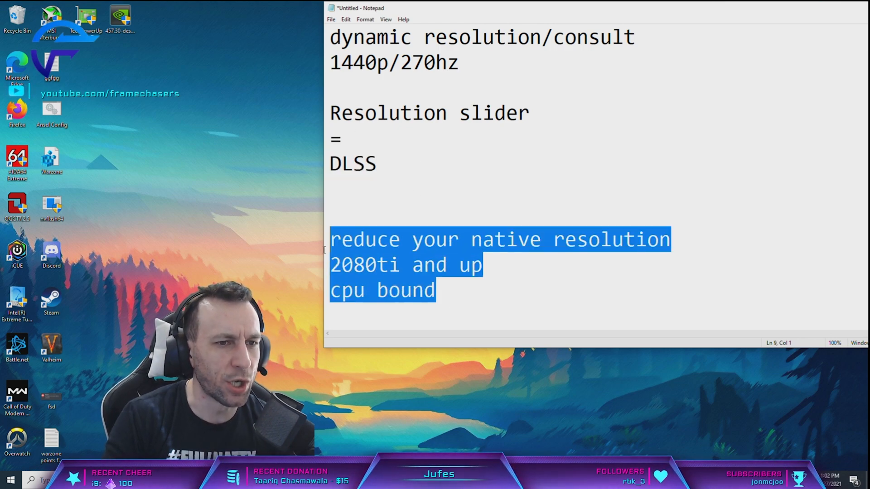
key(Delete)
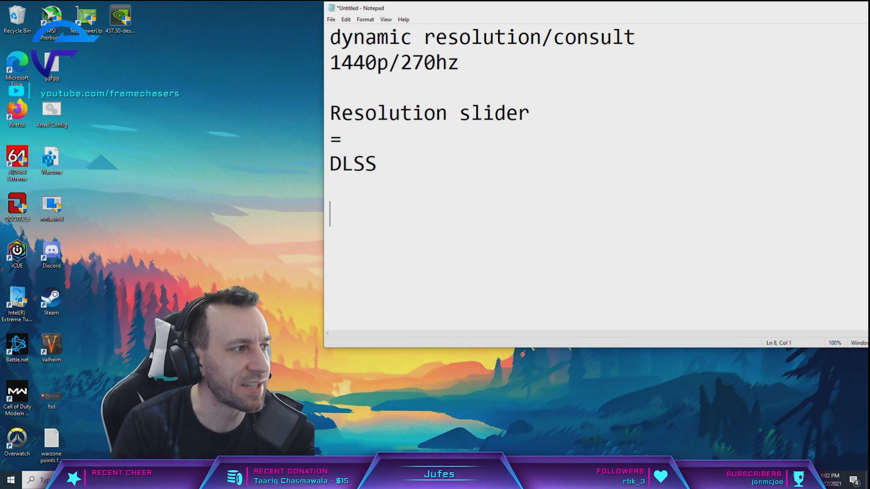
Jot temporary '2080 15 fps' and '360hz' notes below DLSS and select them for removal
text(2080)
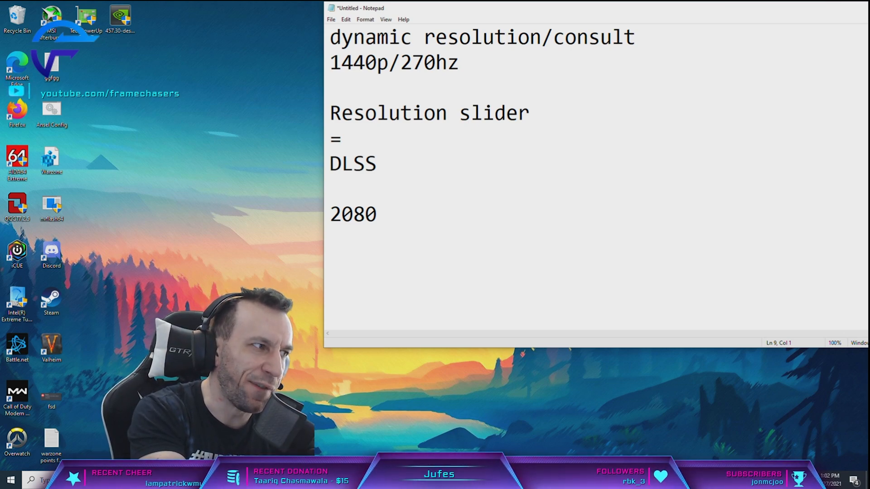
text(15)
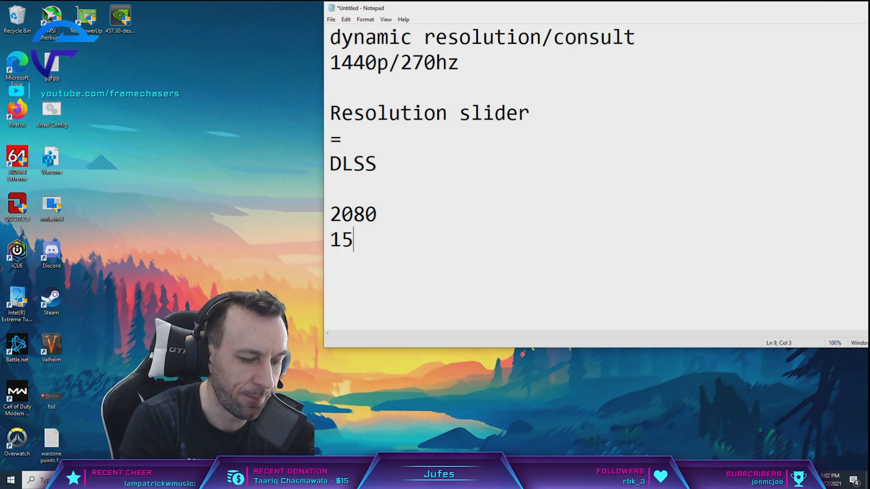
text(fps)
click(543, 290)
text(360hz)
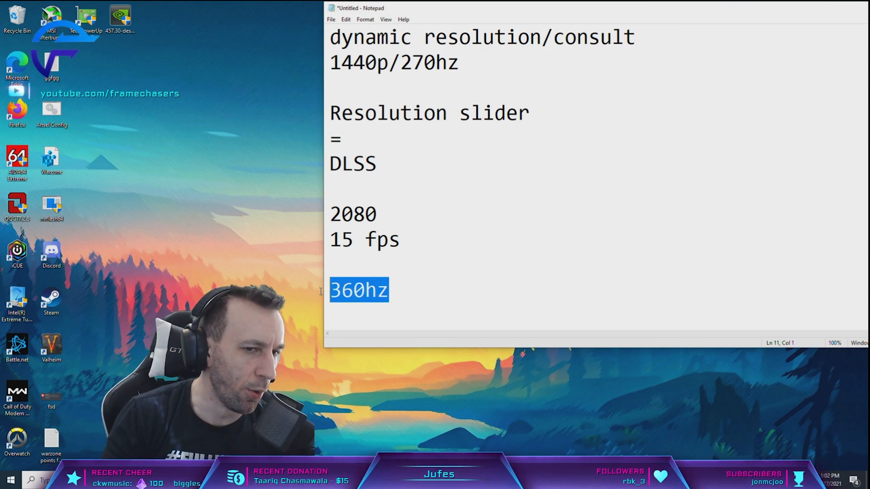
mouse_move(425, 270)
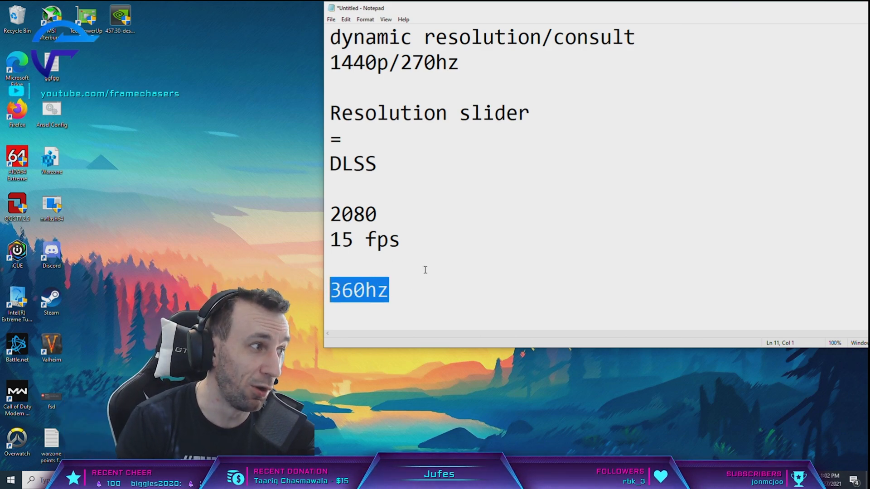
mouse_move(400, 259)
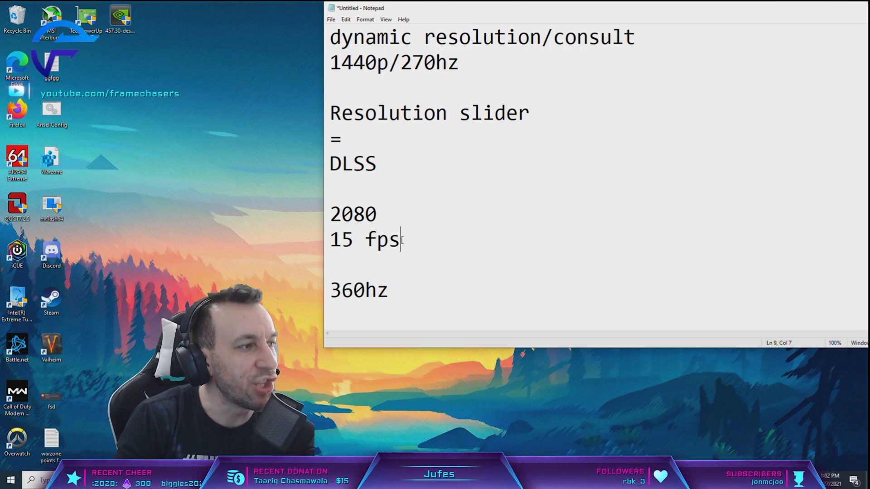
double_click(380, 240)
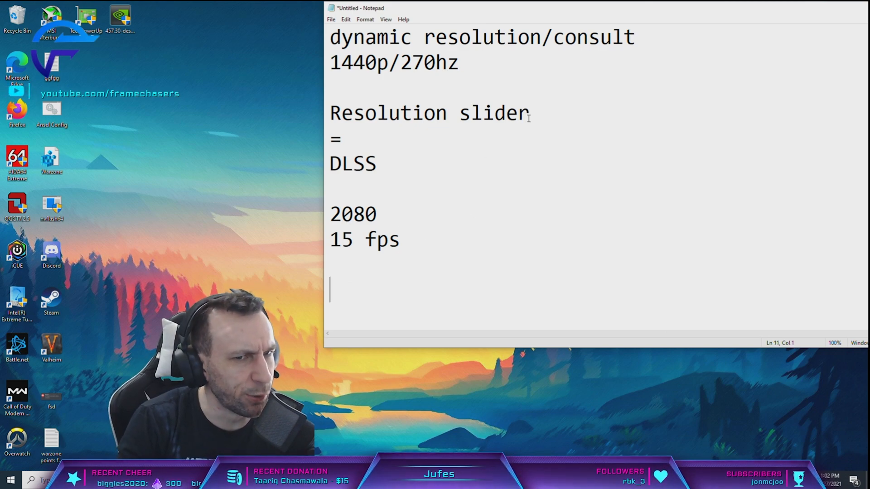
text(360hz)
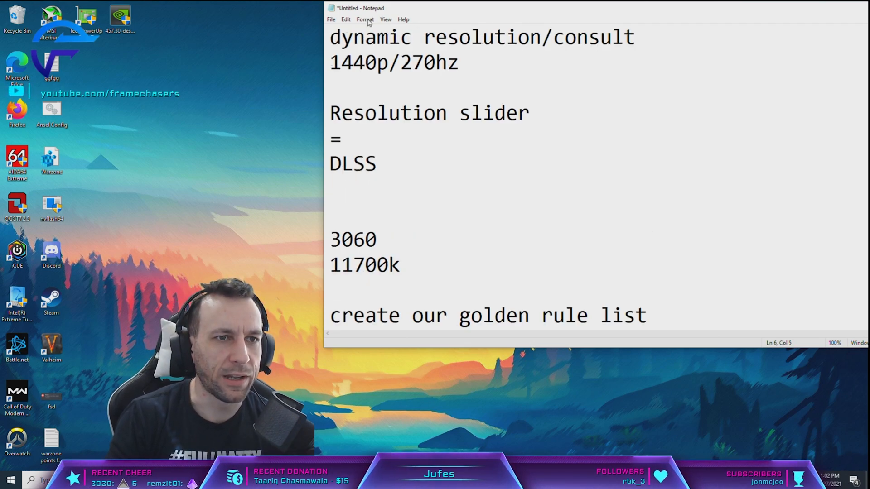
List '260fps' and '240fps' on the lines beneath DLSS, highlighting the 260fps figure
click(365, 20)
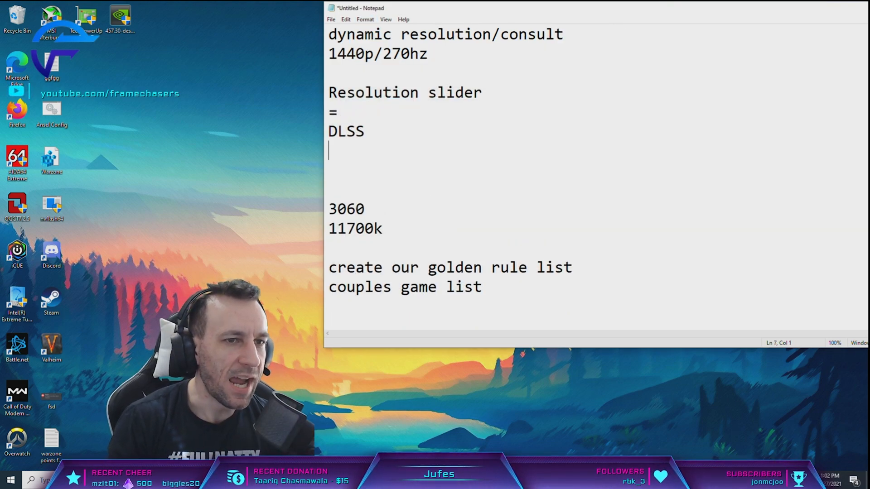
text(260fps)
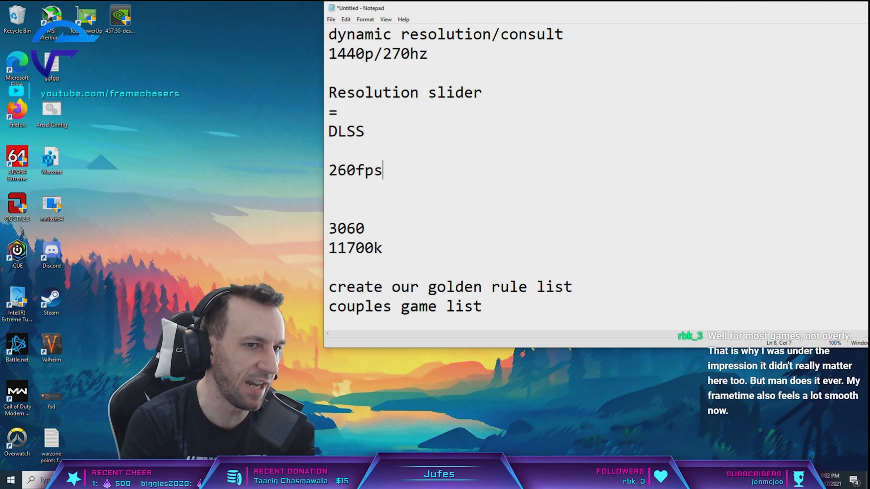
text(240fps)
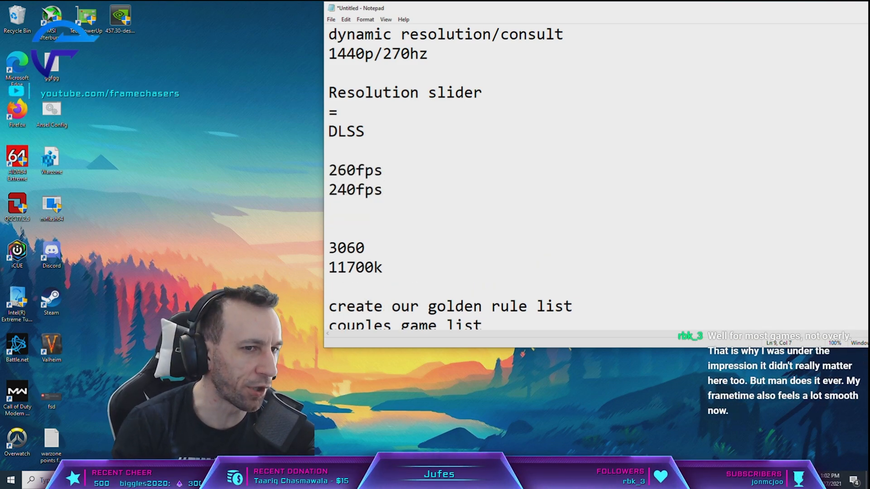
double_click(371, 170)
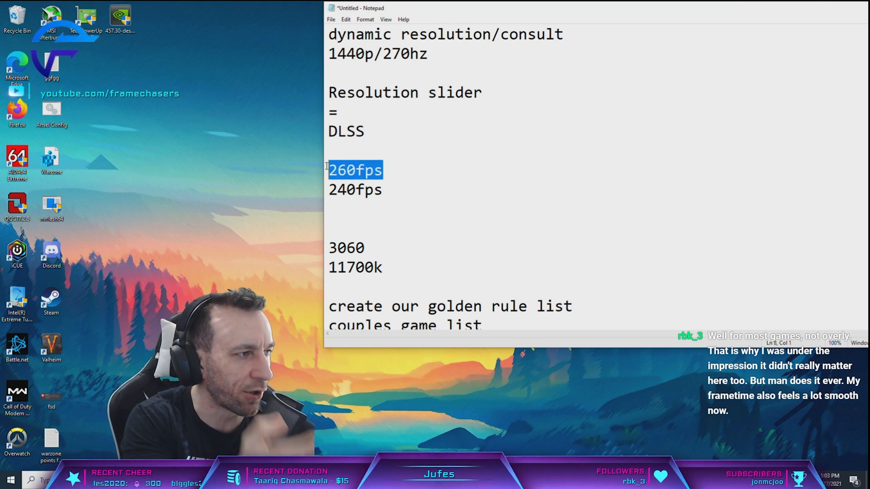
click(373, 170)
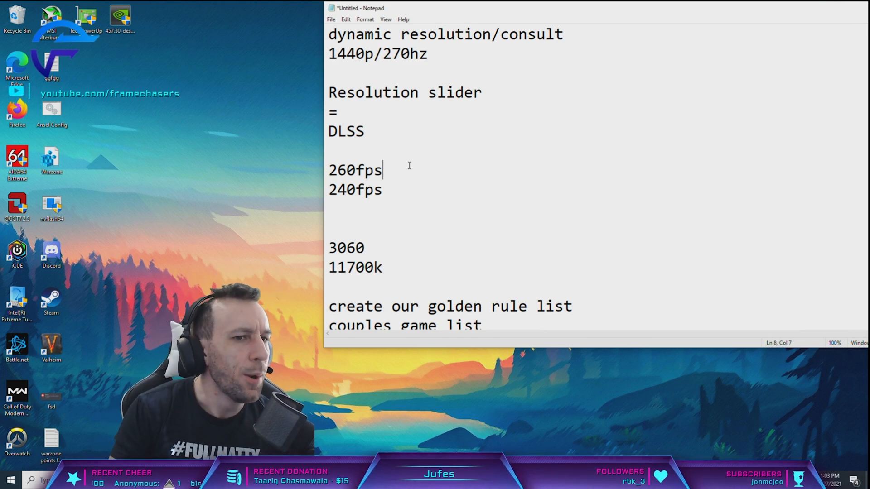
Select and clear the block of notes from Resolution slider down to 10 fps valheim
double_click(354, 170)
text(10 fps valheim)
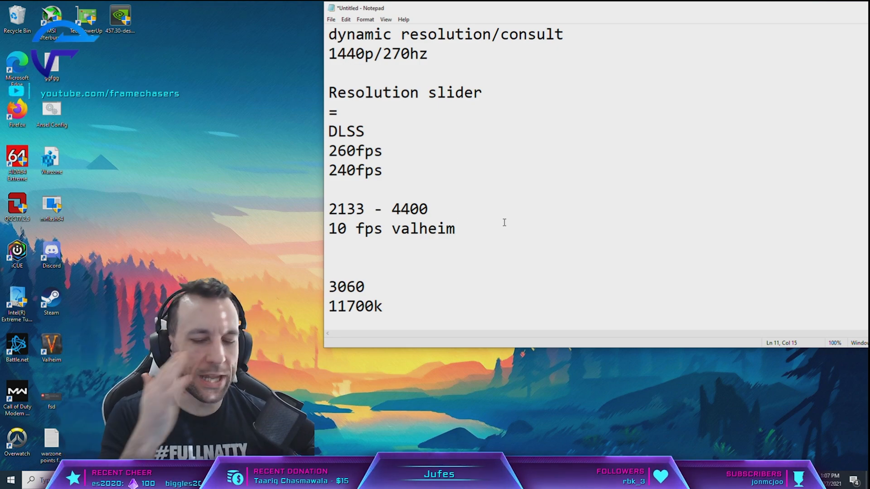
drag(328, 92, 454, 228)
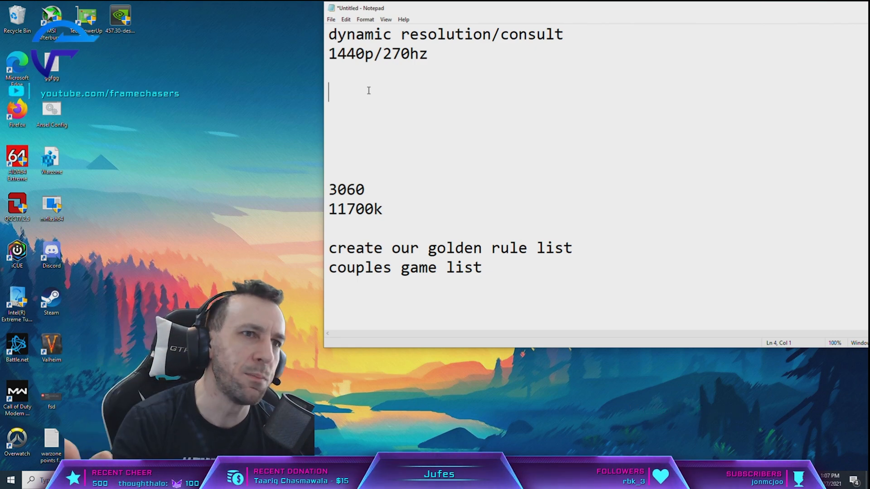
text(200-2)
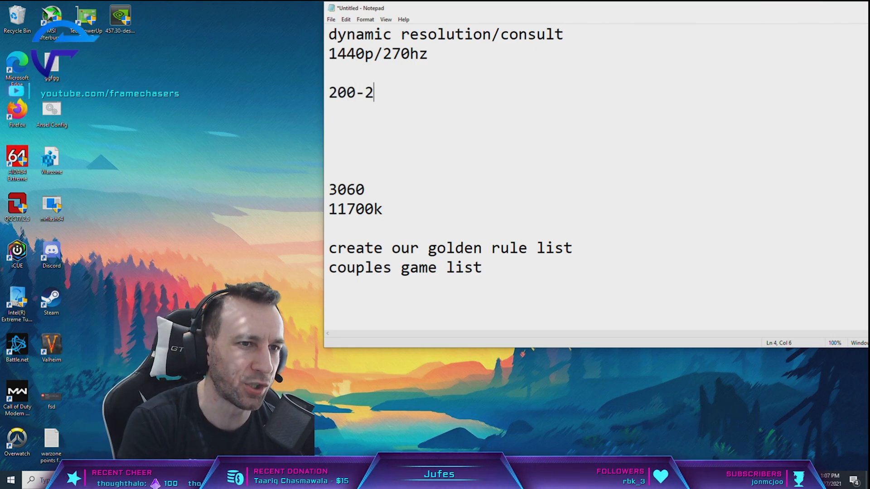
text(20fp)
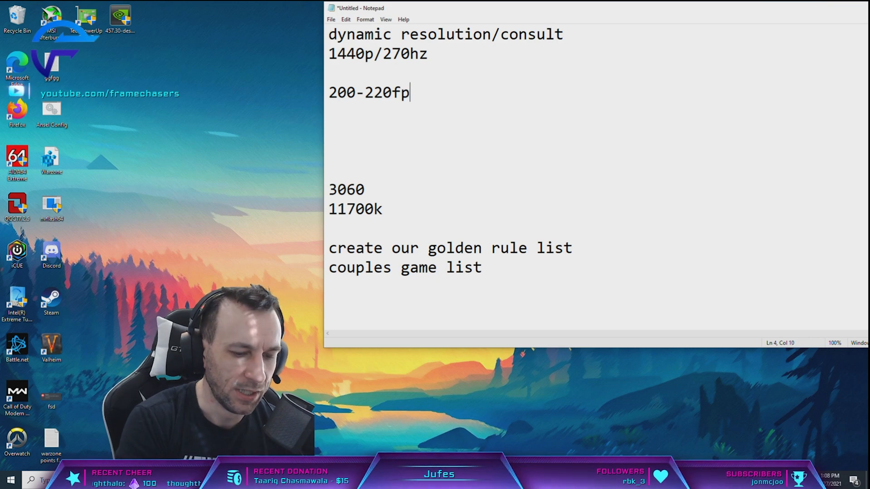
text(s)
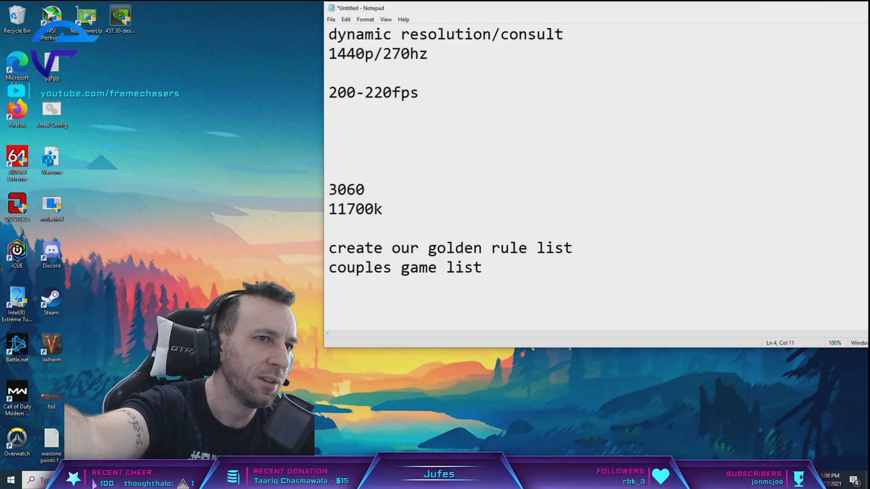
double_click(392, 92)
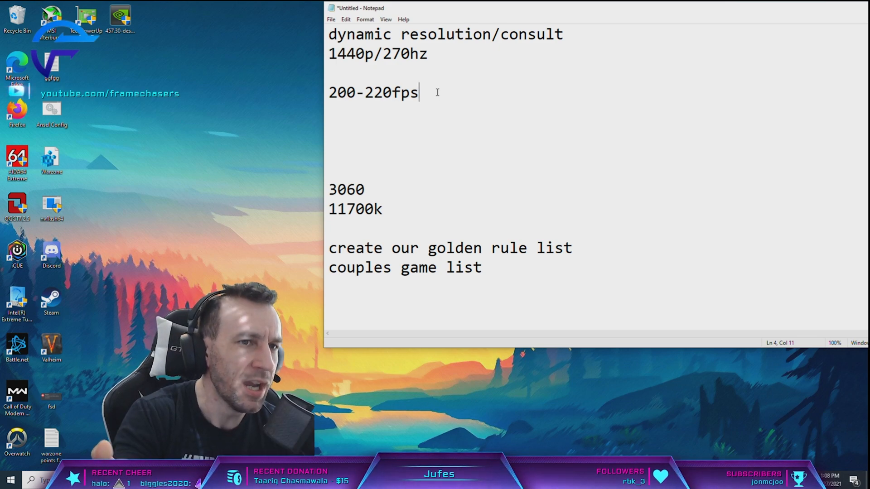
double_click(350, 55)
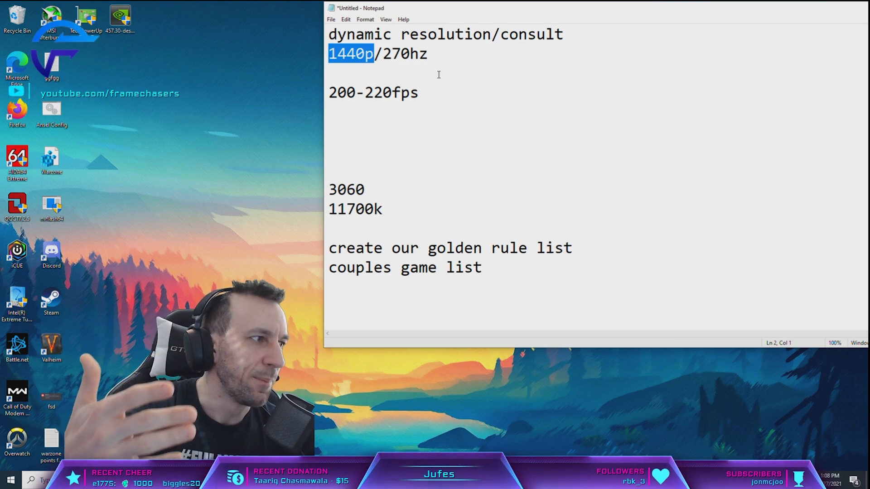
click(428, 94)
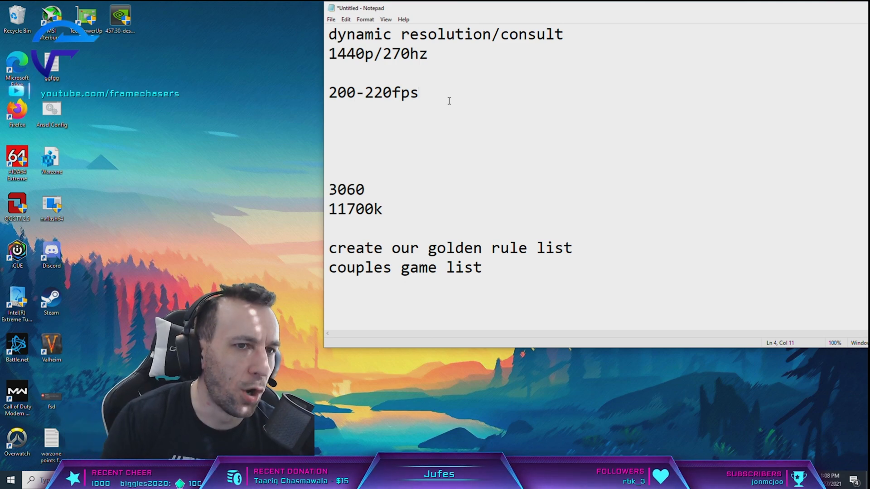
triple_click(372, 92)
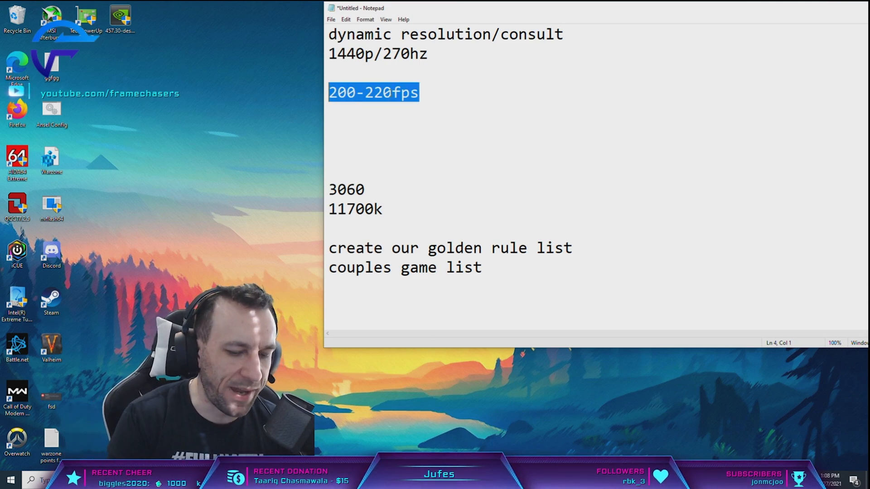
key(Delete)
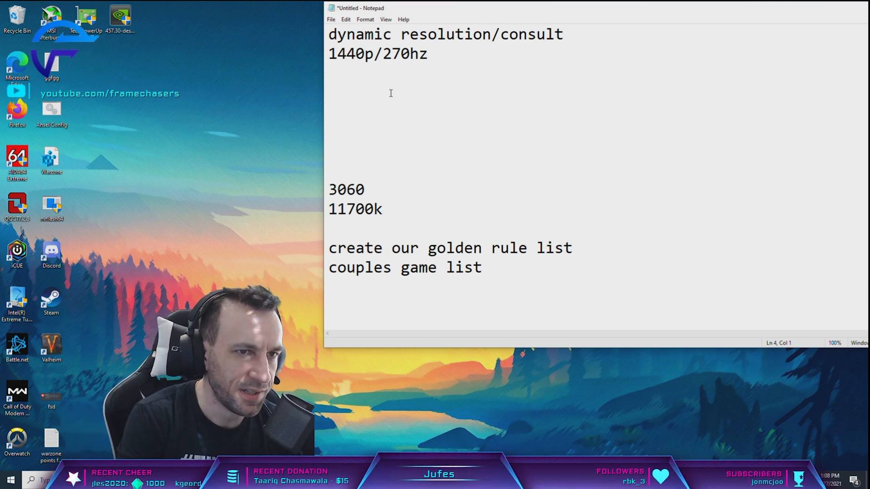
Add '60-120' under 1440p/270hz and a '1440p 1080p' line two lines below
text(60-12)
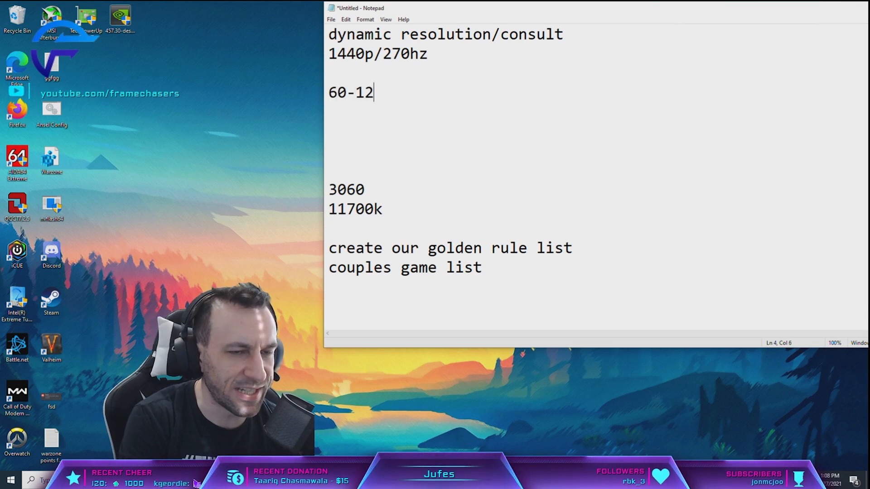
text(0)
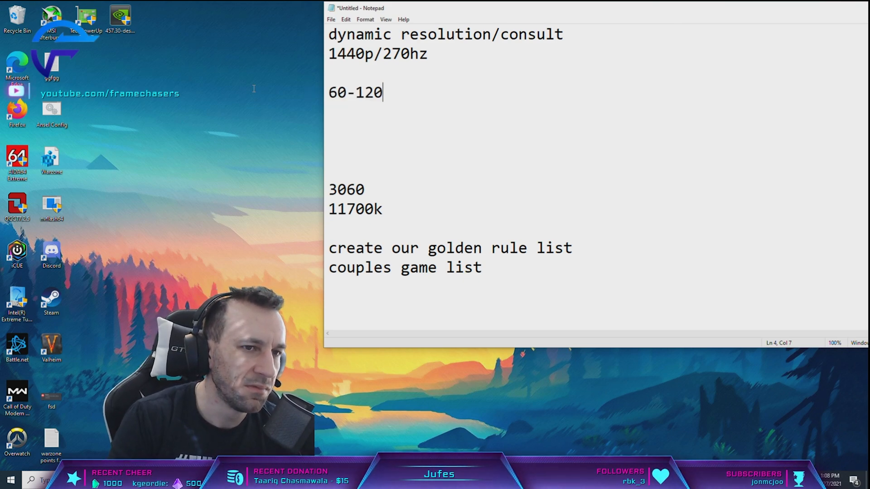
double_click(370, 92)
text(1800po)
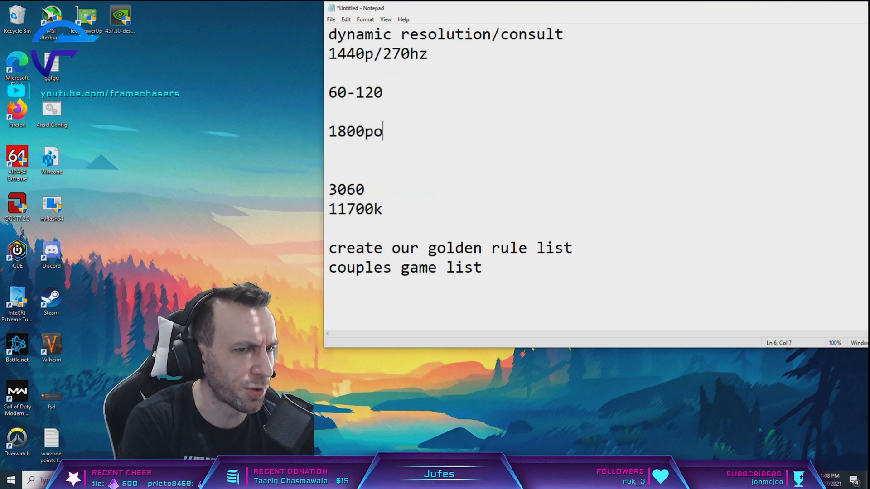
key(Backspace)
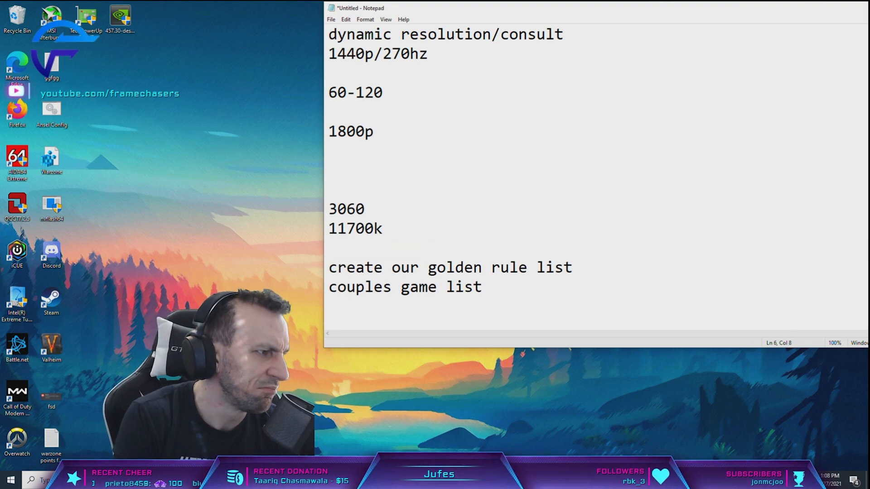
text(1)
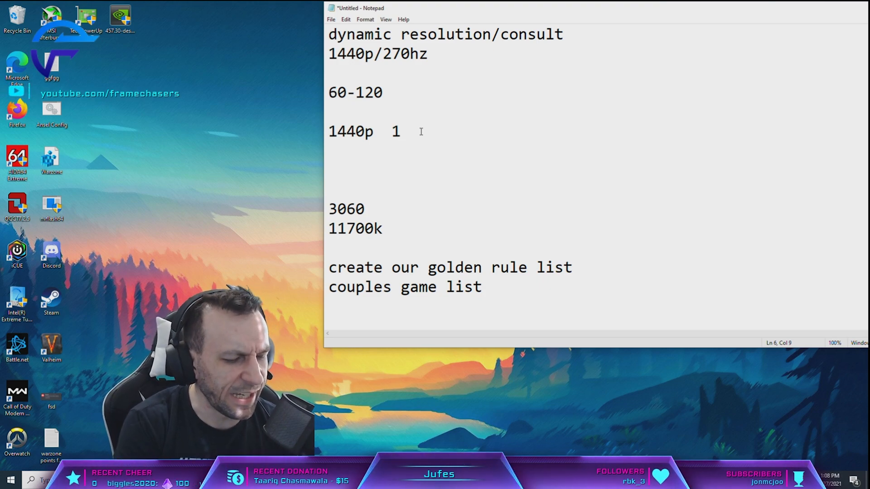
text(080)
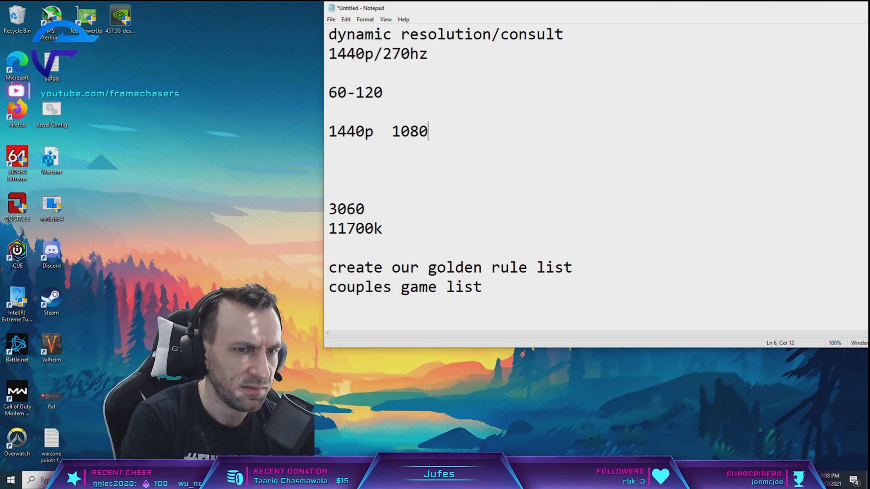
Highlight 1080p, 1440p and the 60-120 range in turn to point them out
double_click(415, 132)
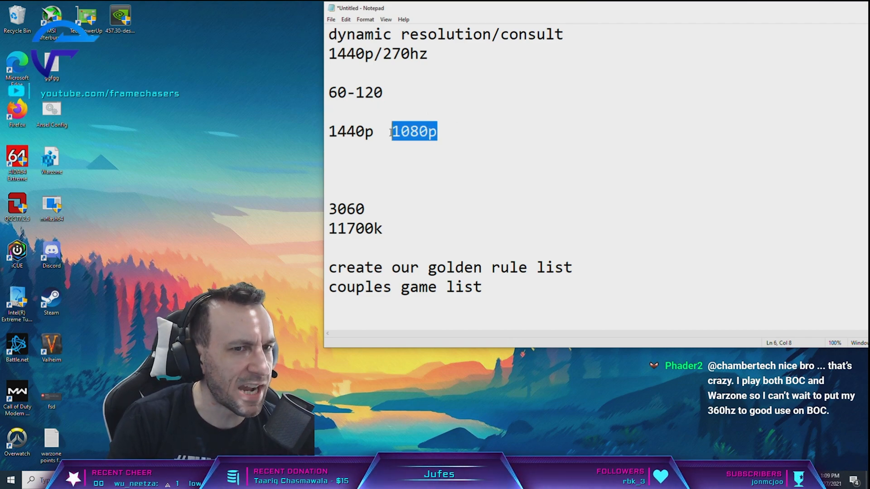
double_click(369, 92)
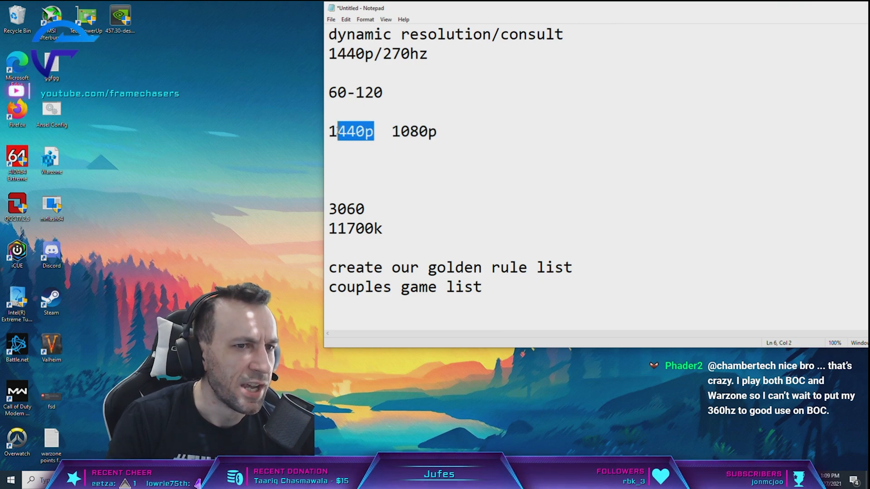
click(346, 93)
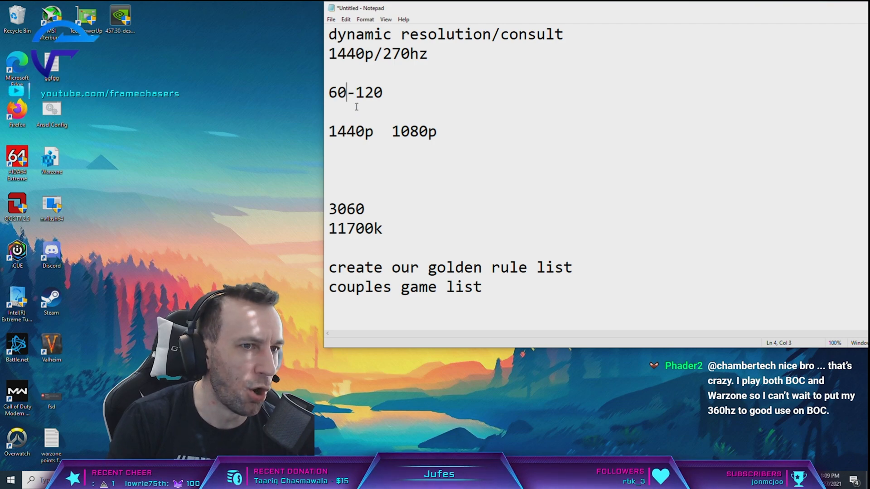
double_click(351, 131)
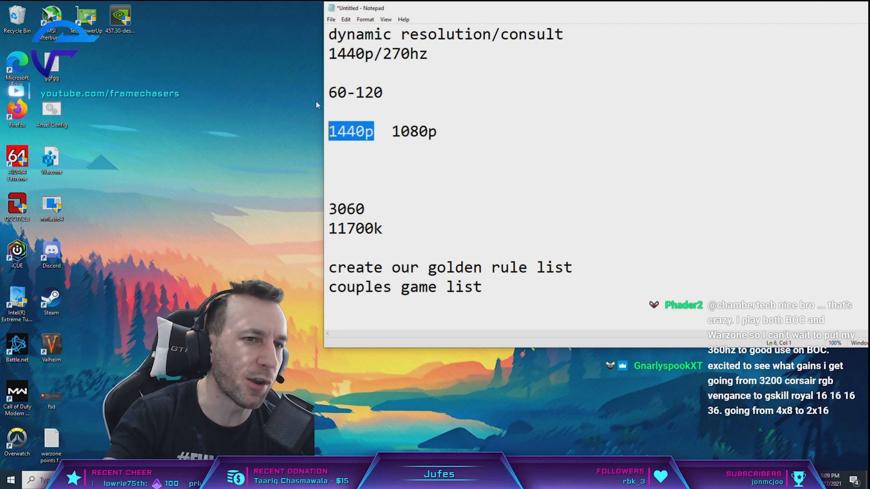
double_click(414, 132)
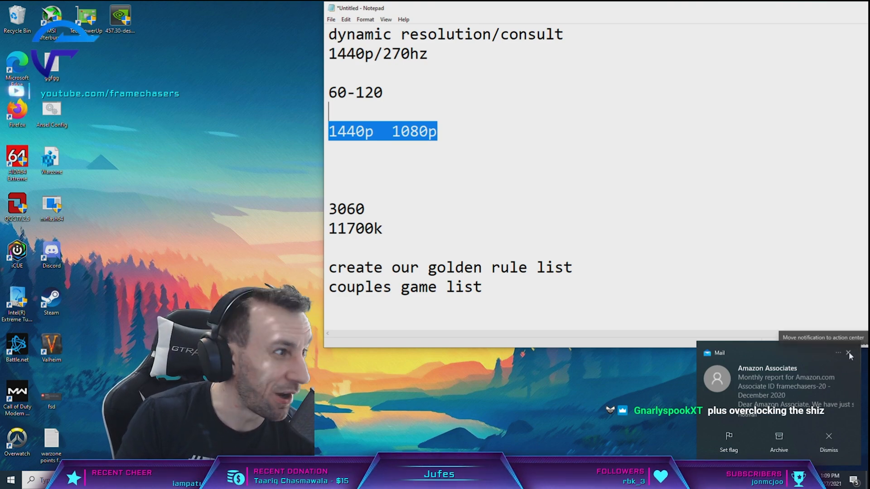
click(848, 352)
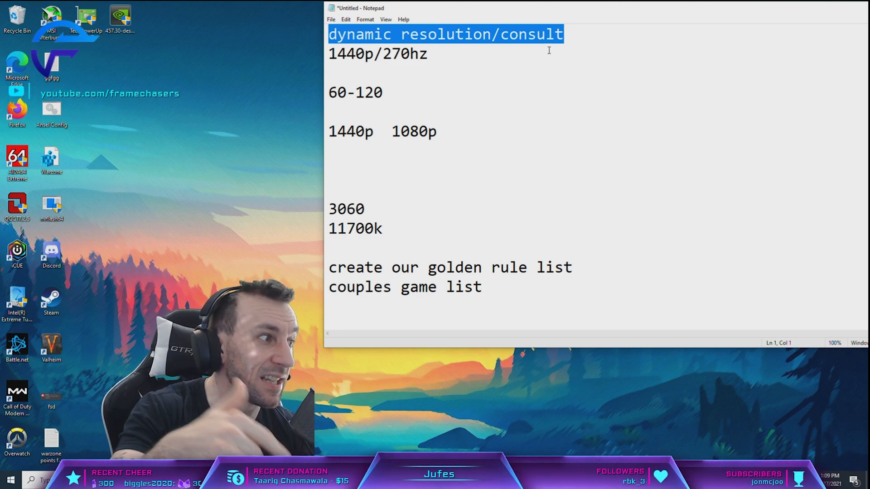
click(445, 54)
text(1440p 165)
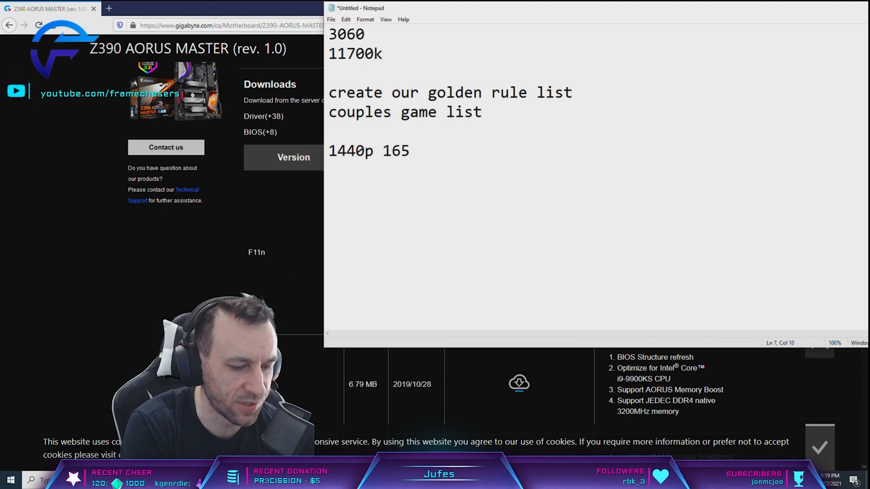
Finish the '1440p 165hz 240hz+' note, then overtype the line with '13080'
text(hz 240hz)
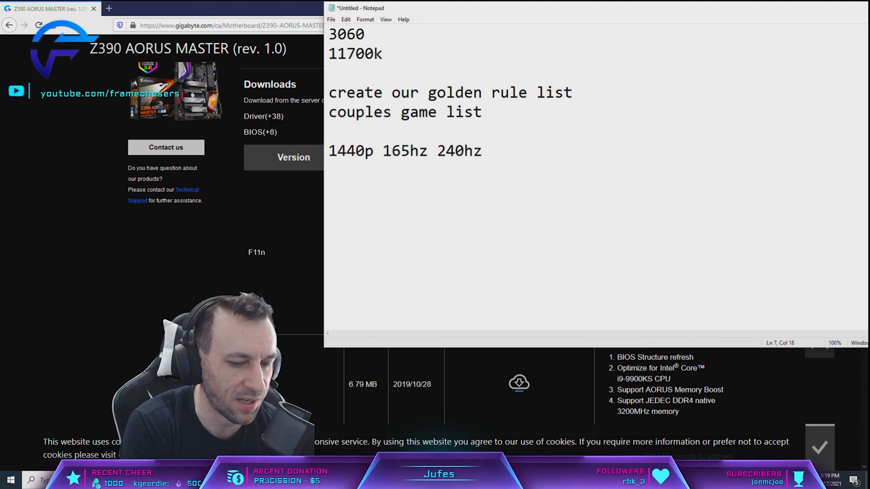
text(+)
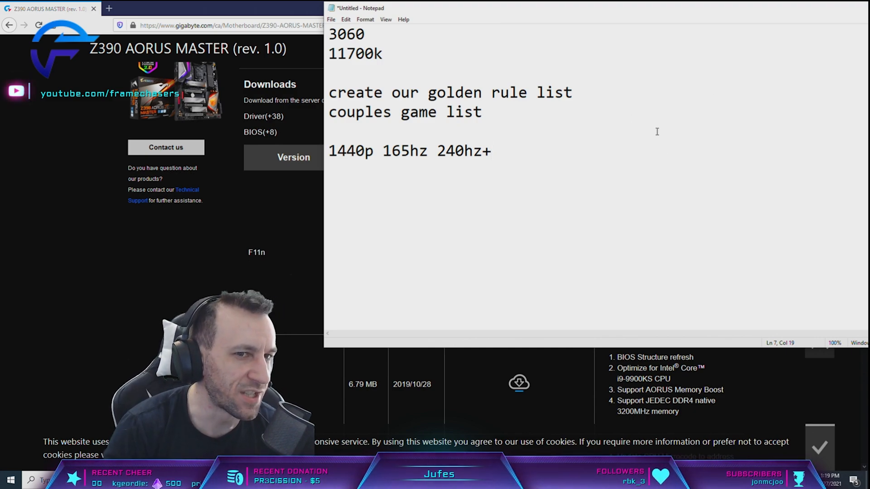
text(19)
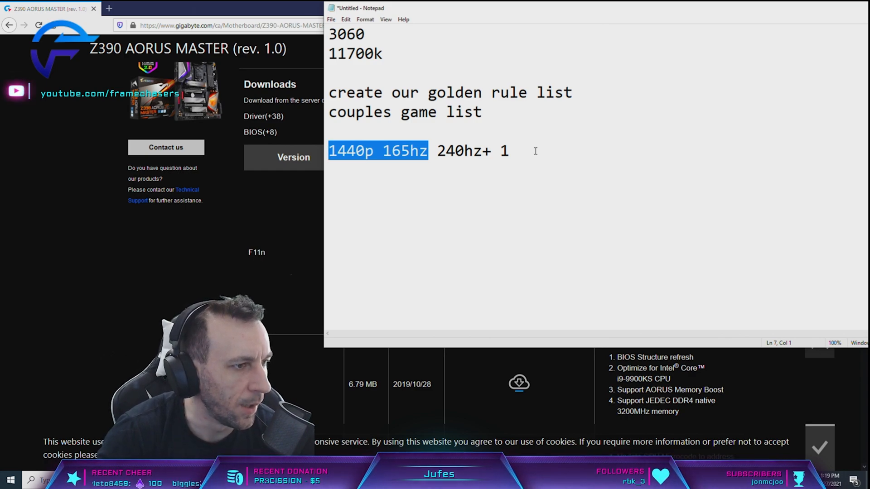
click(510, 150)
text(13080)
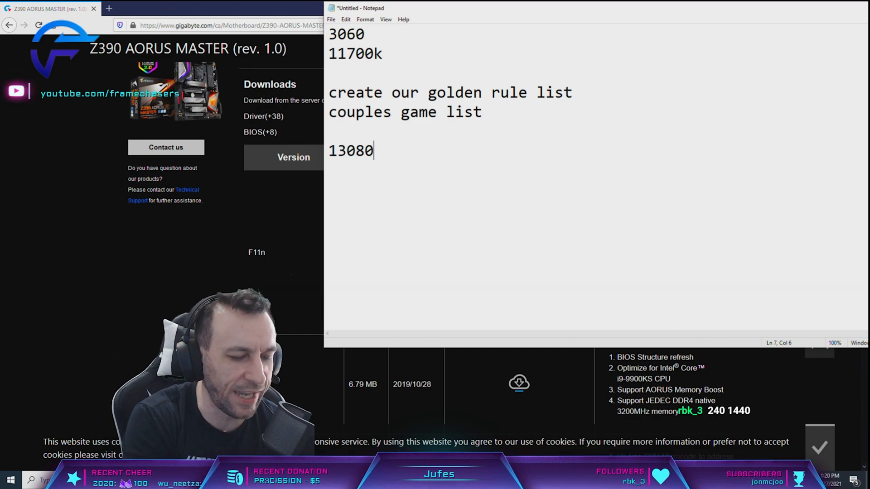
text(or 30)
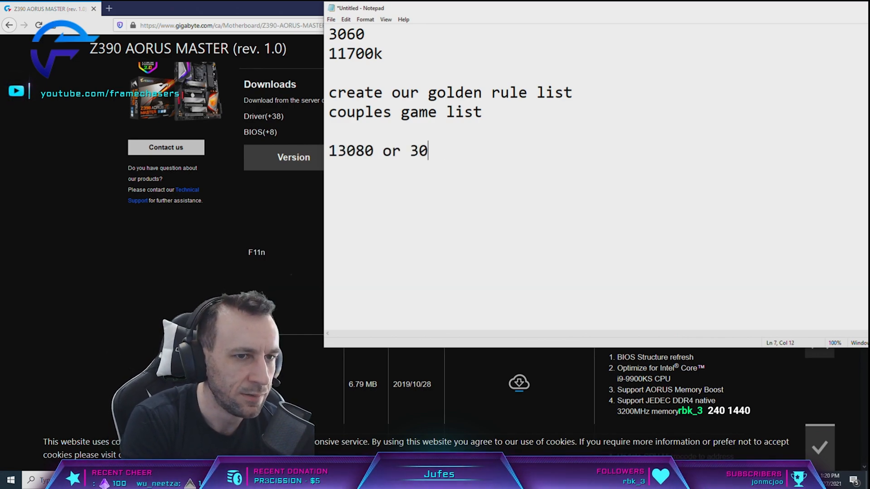
text(3090)
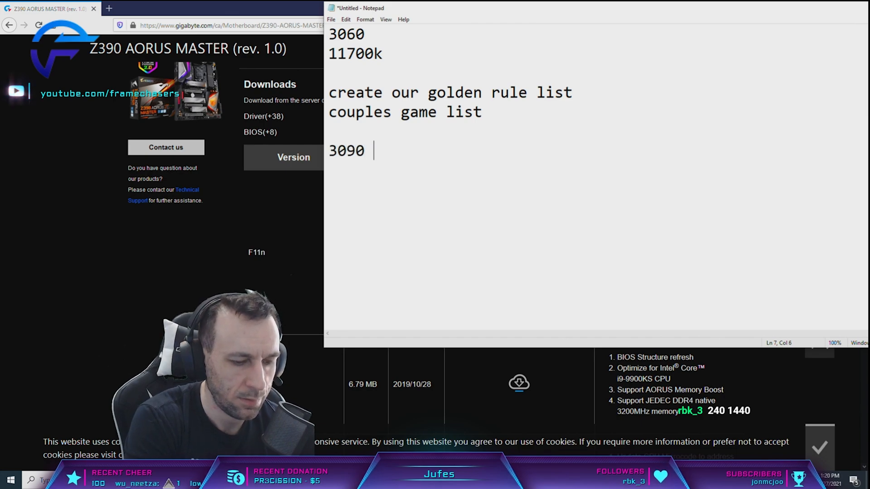
text(3090 1440)
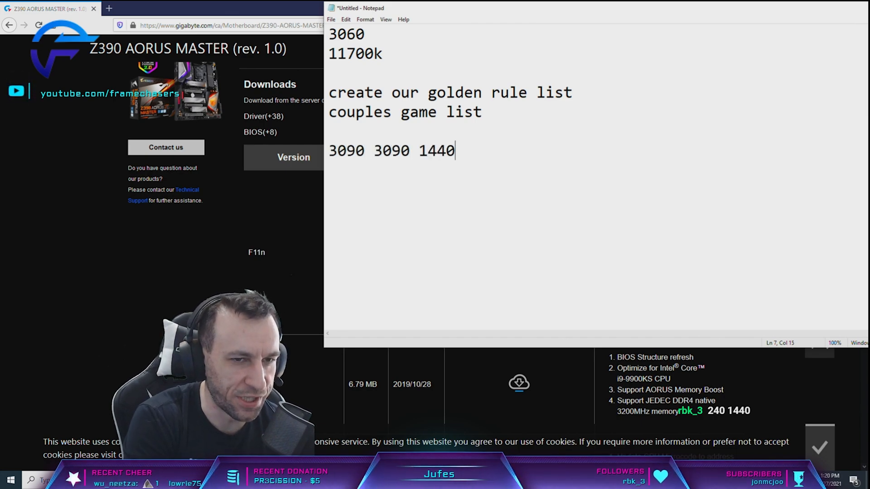
text(p 200+fp)
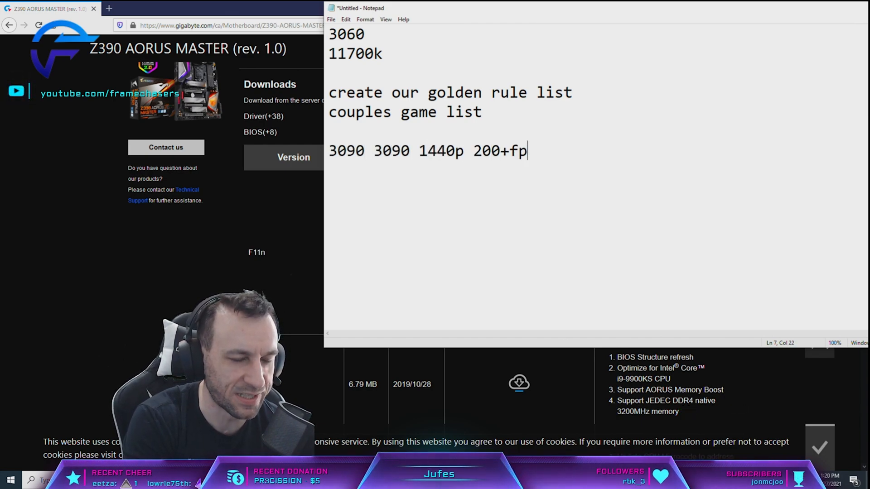
text(s/hz)
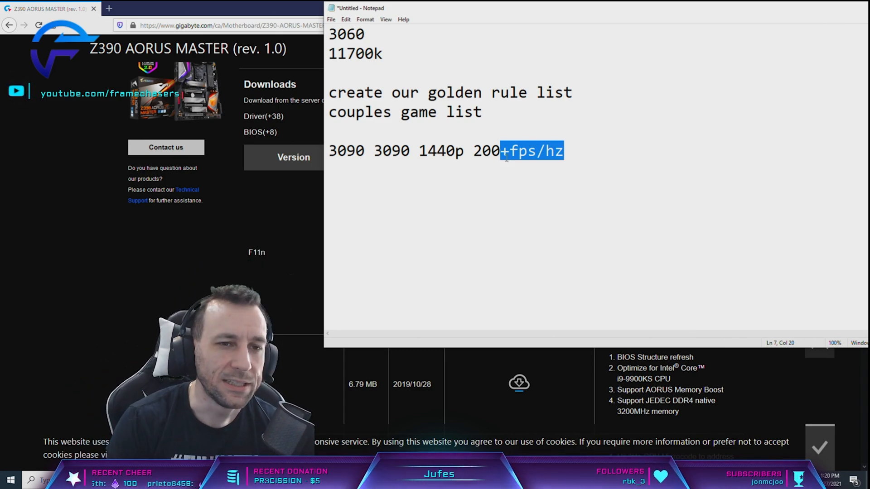
text(1985)
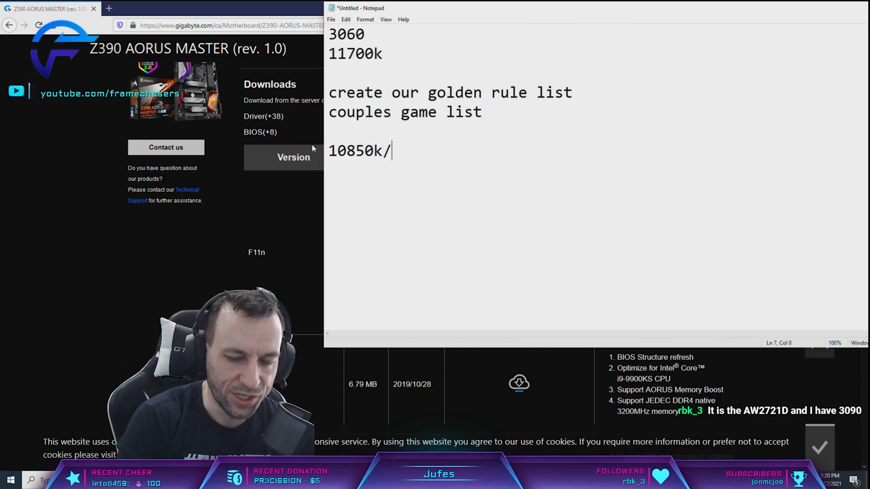
Complete the processor line as '10850k/10900k' and dismiss the Calculator window
text(1)
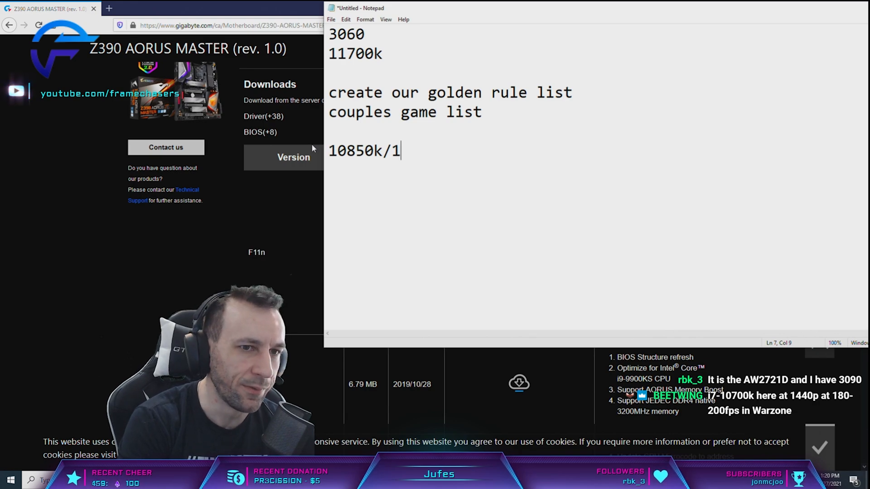
text(0900k)
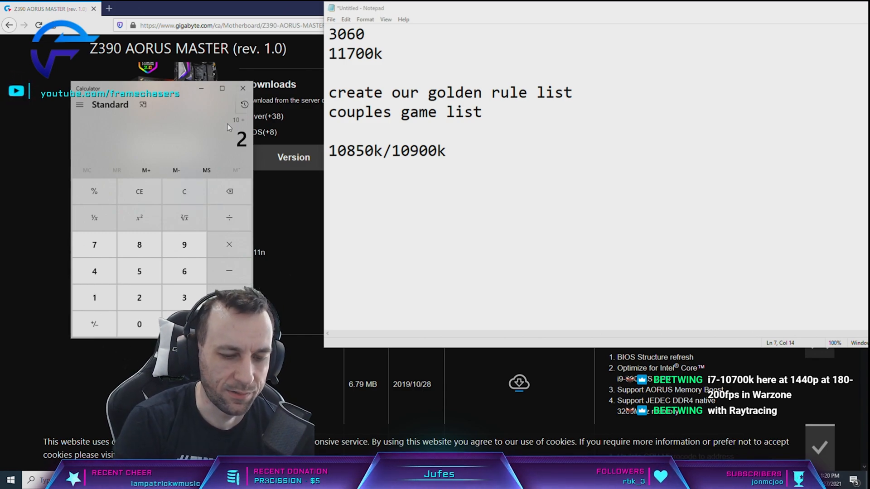
click(229, 245)
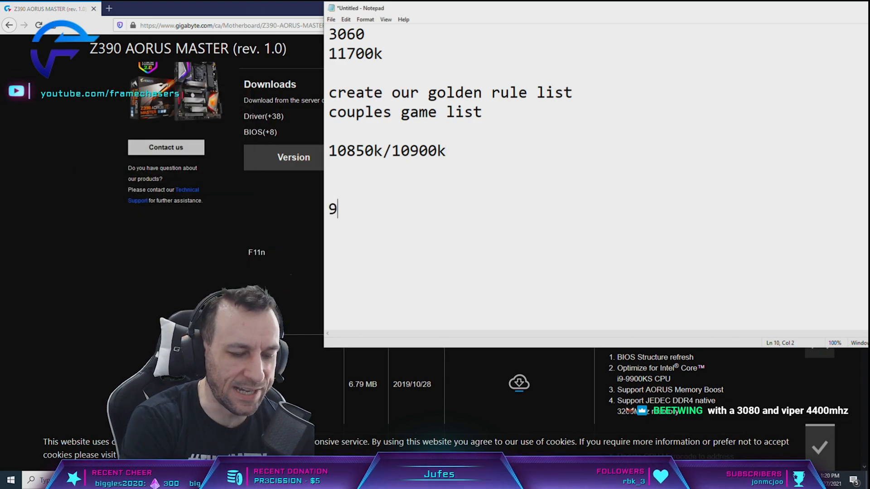
Finish '9900k', then select the processor model lines and delete them
text(900)
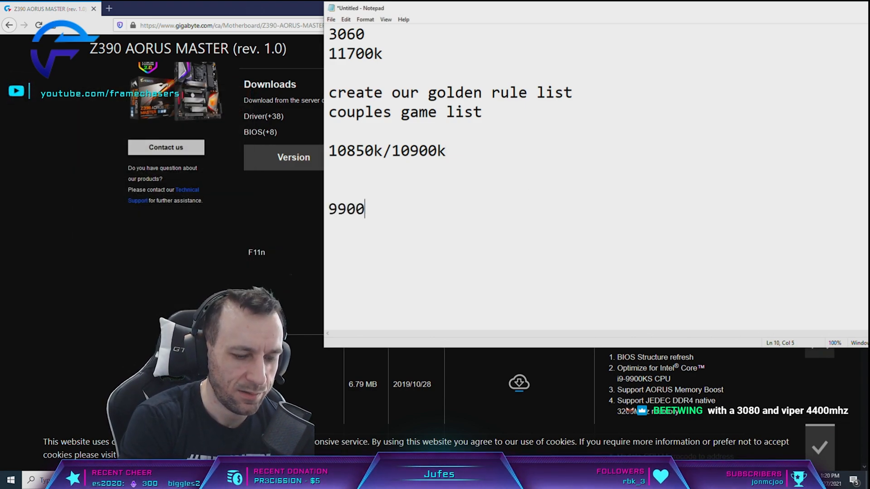
text(k)
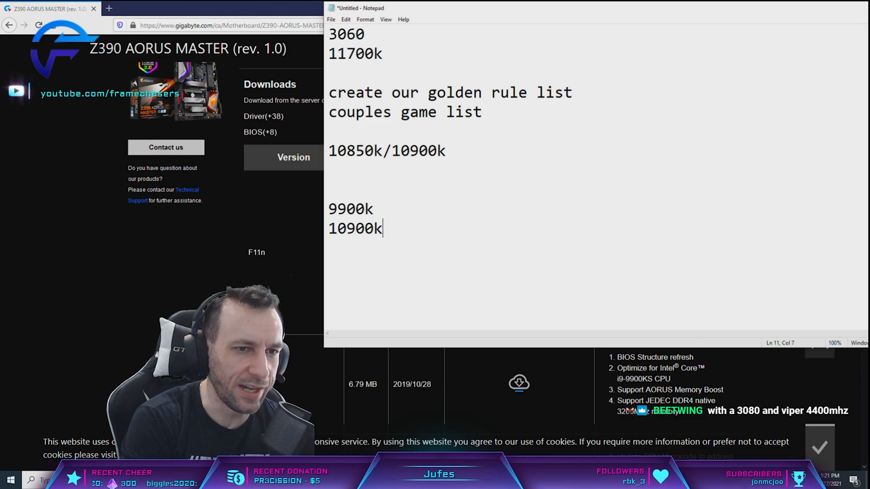
drag(334, 208, 382, 228)
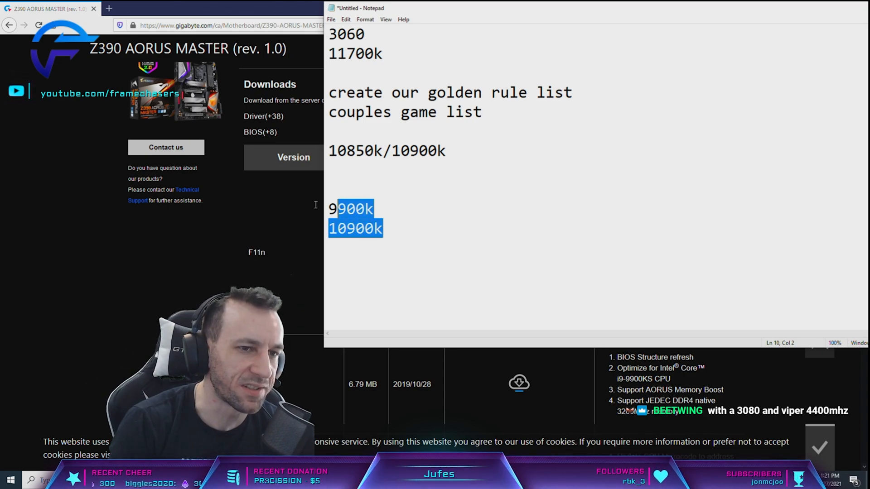
key(Delete)
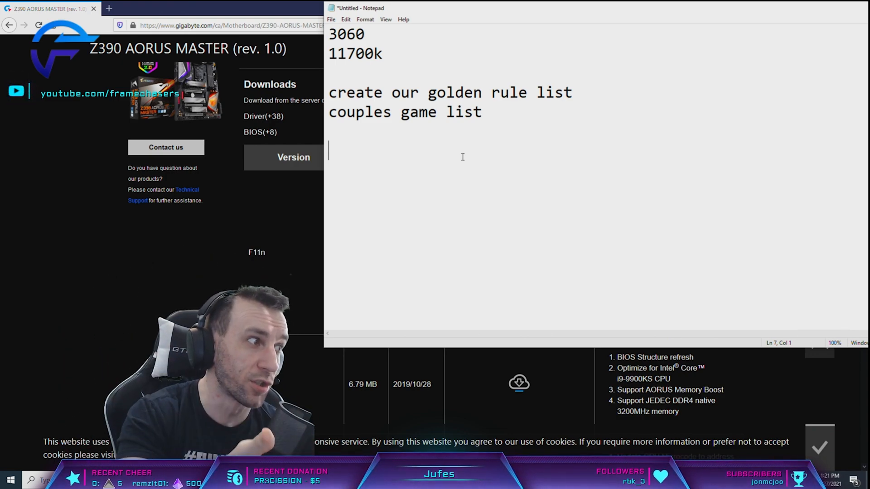
text(as many cores as possible)
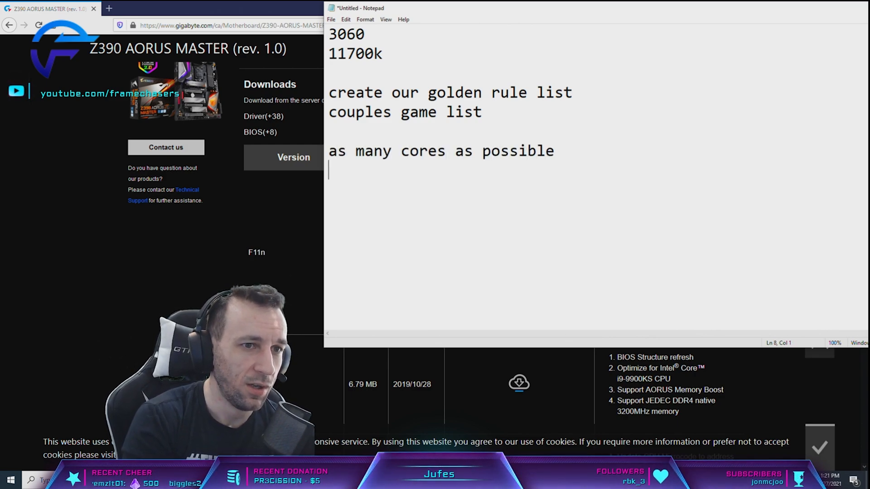
text(as fast ram as pos)
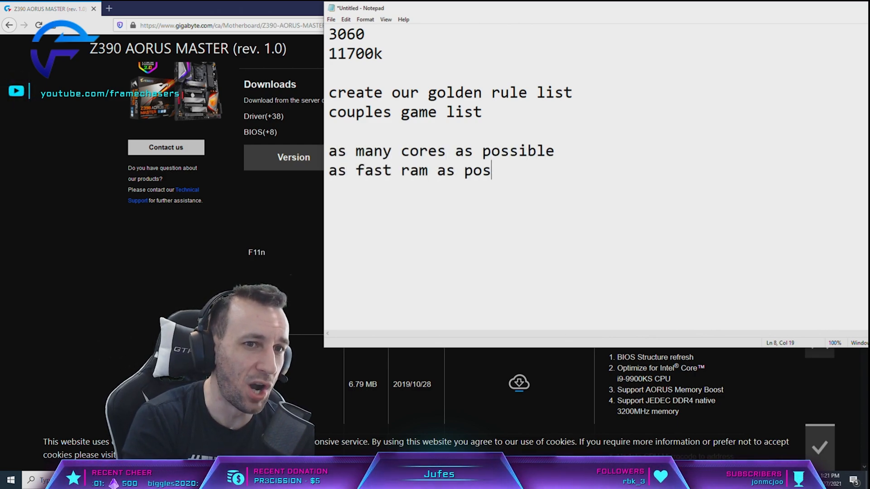
text(sible)
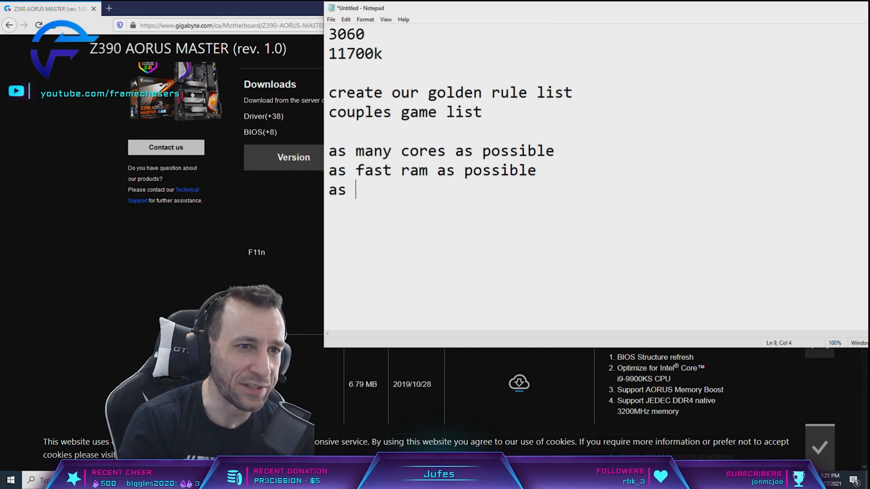
text(fast gpu i)
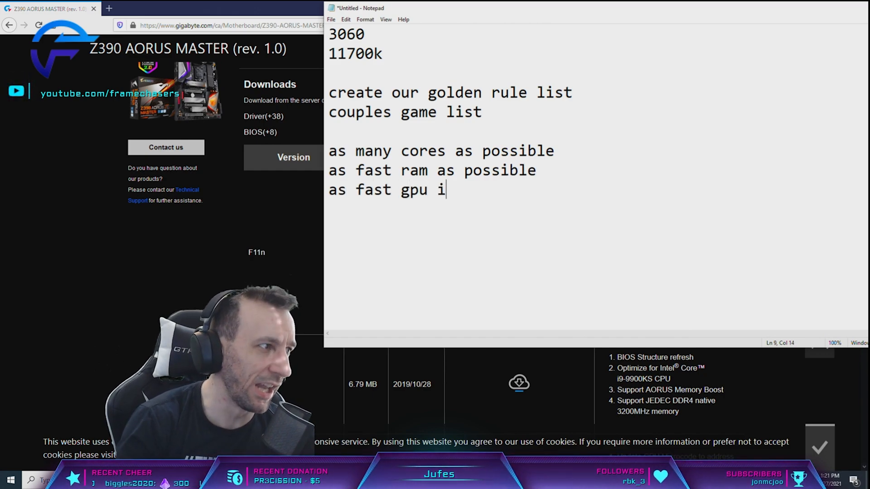
drag(328, 151, 446, 189)
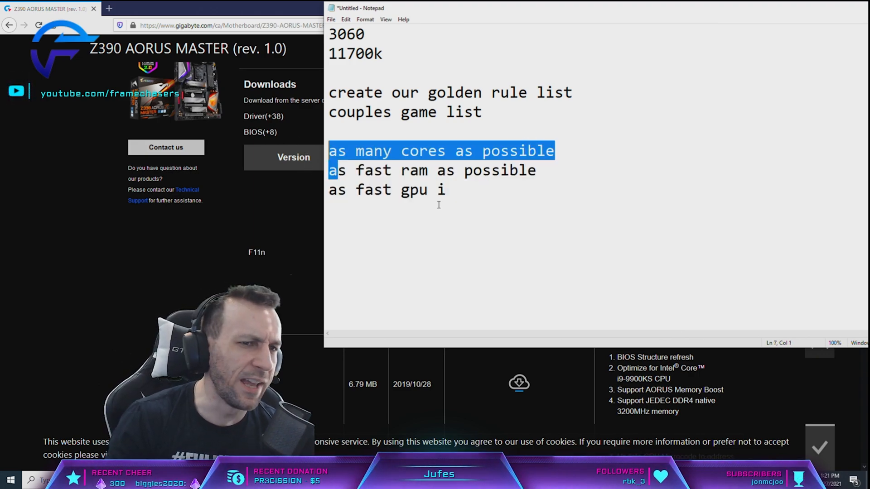
click(450, 191)
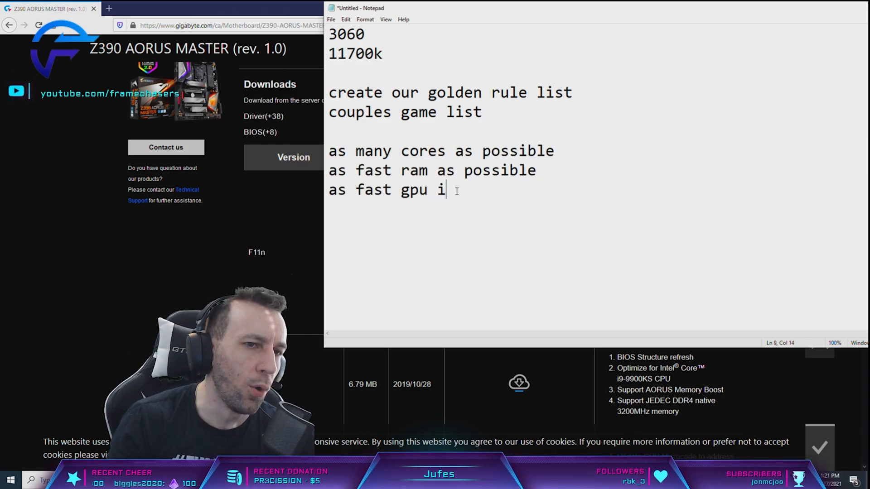
mouse_move(482, 183)
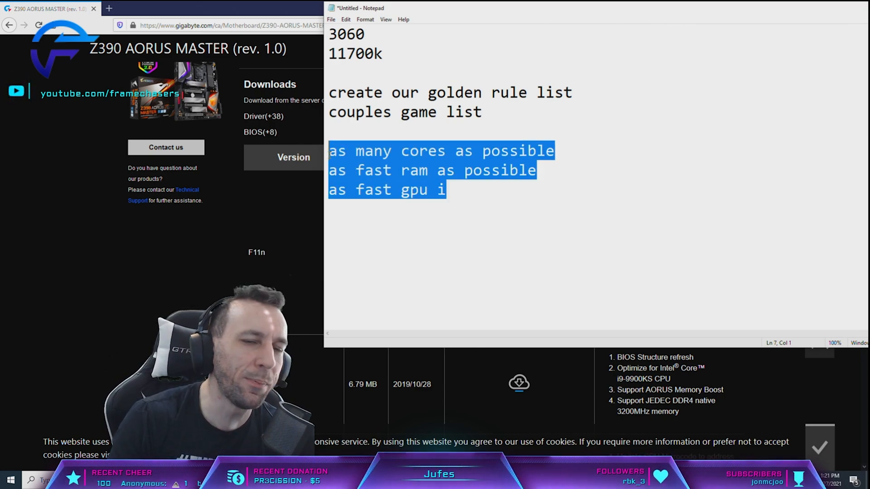
click(475, 194)
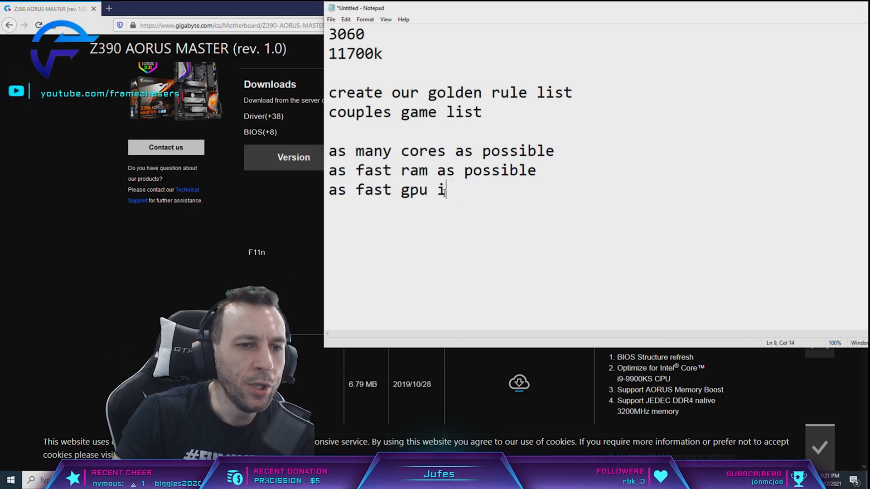
drag(445, 190, 401, 190)
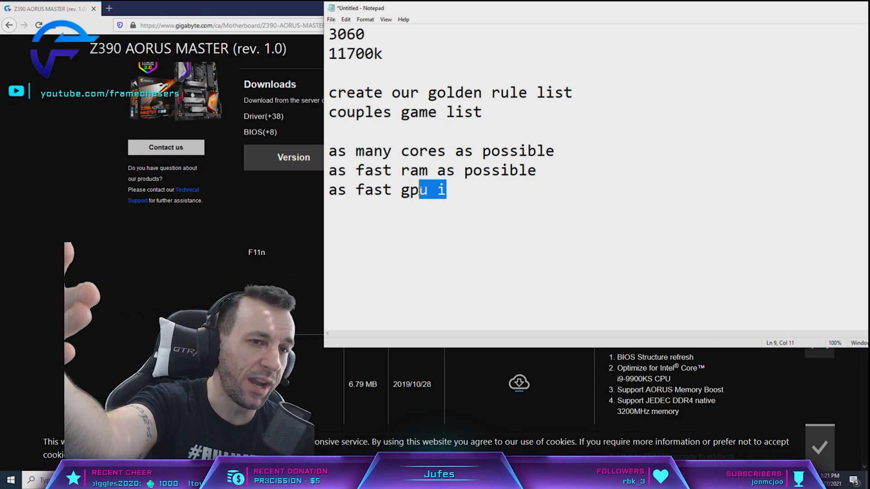
drag(443, 190, 328, 171)
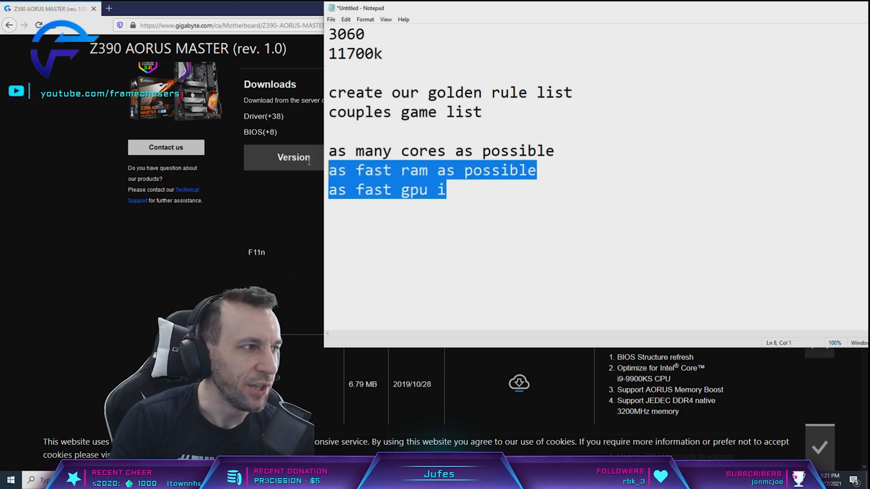
mouse_move(578, 147)
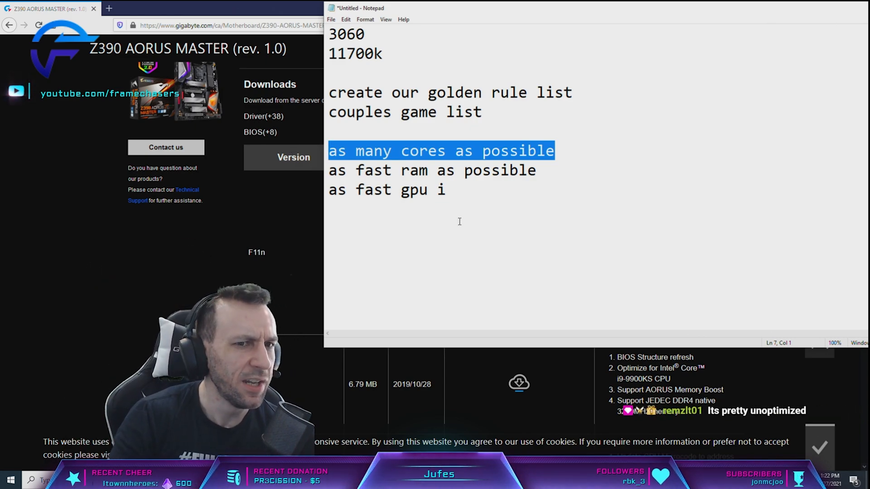
drag(554, 151, 446, 189)
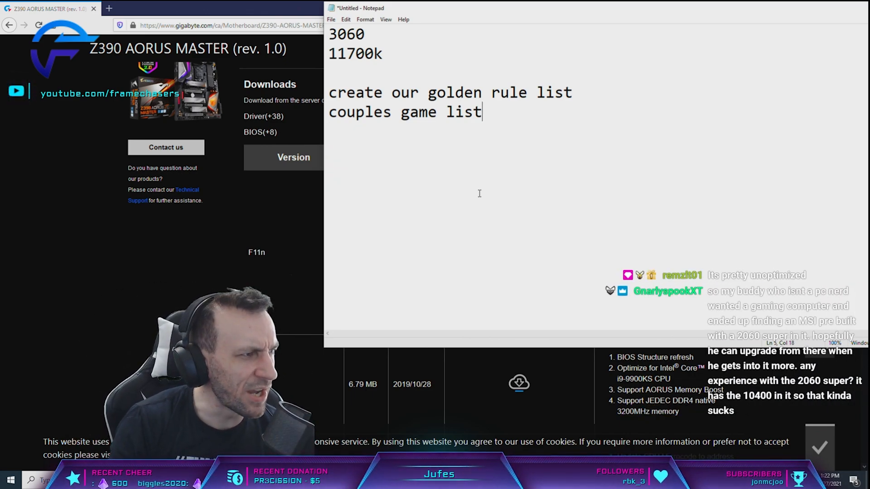
mouse_move(444, 168)
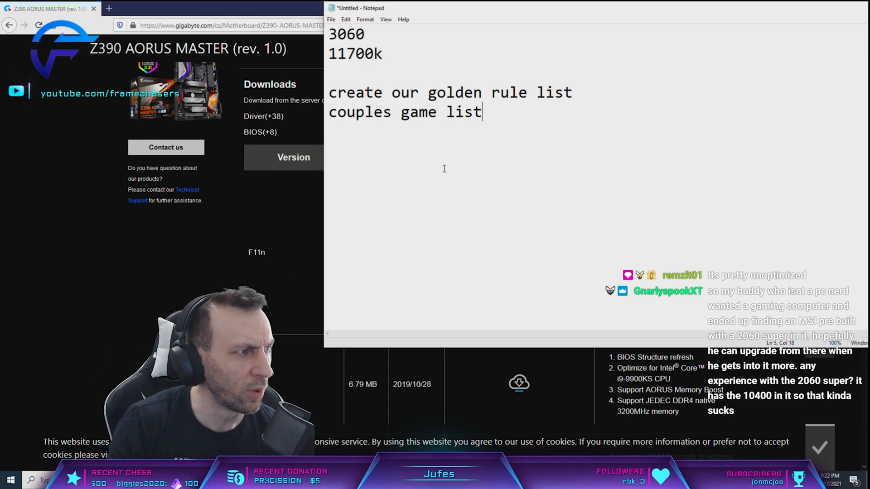